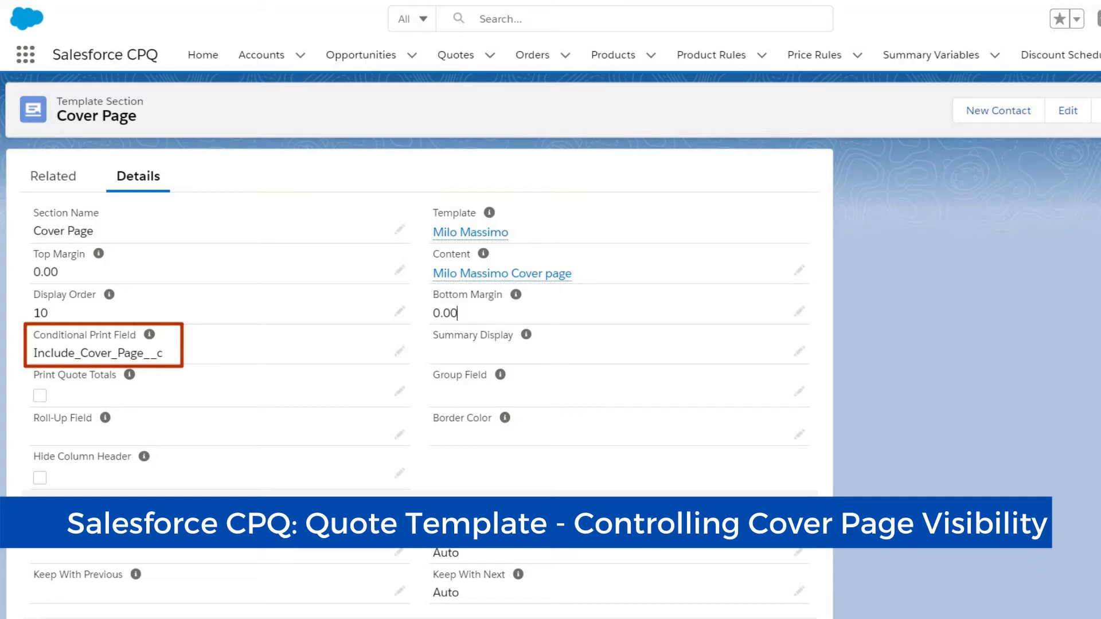
left_click(470, 233)
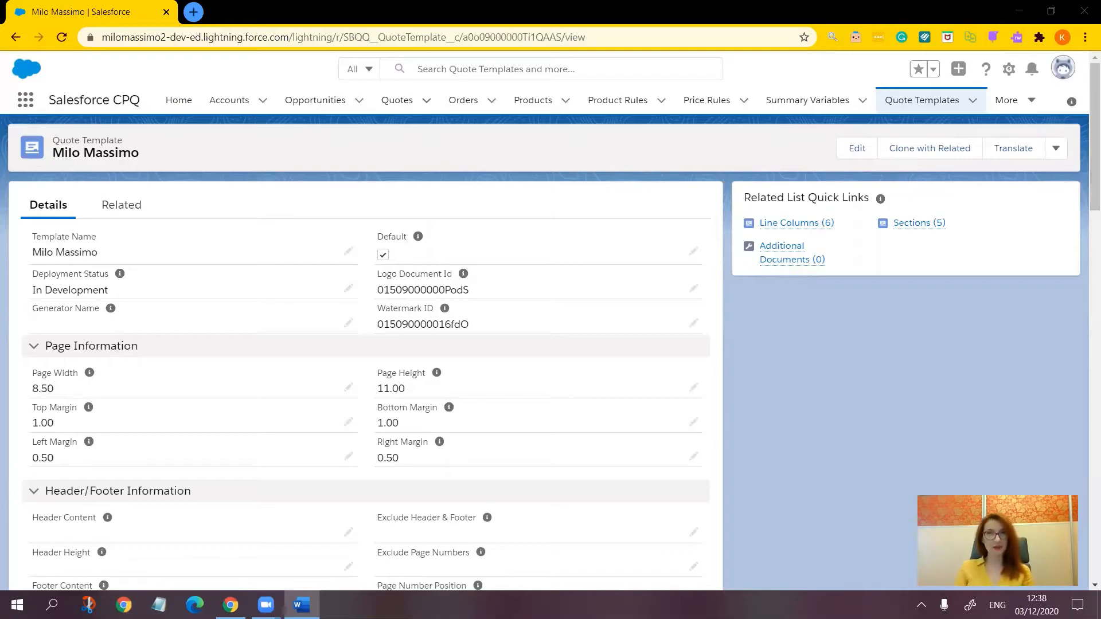
mouse_move(989, 362)
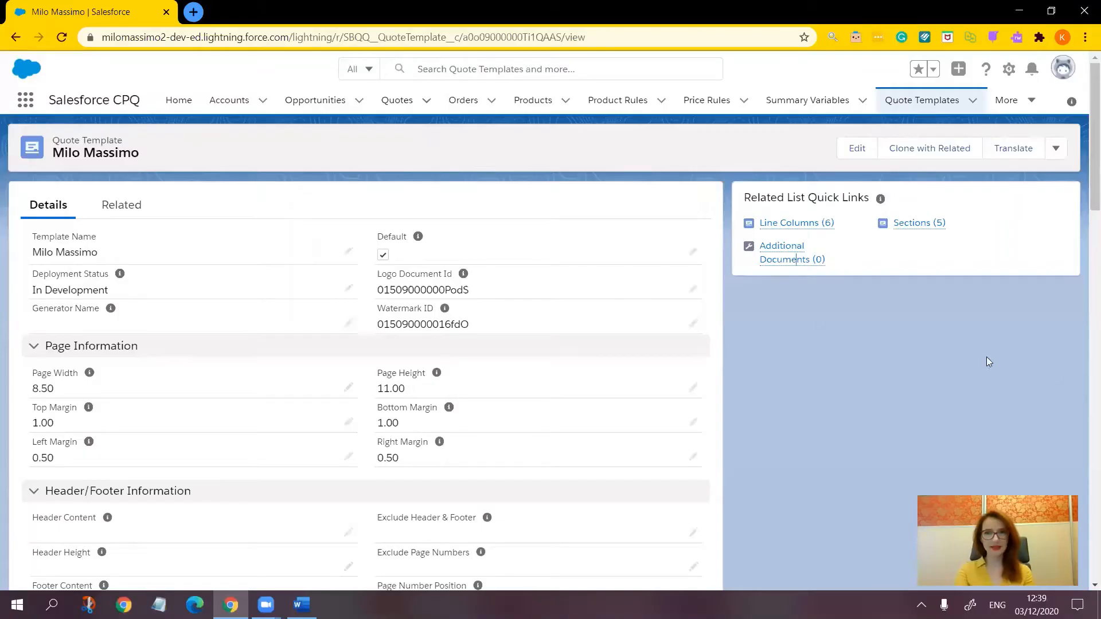
mouse_move(805, 332)
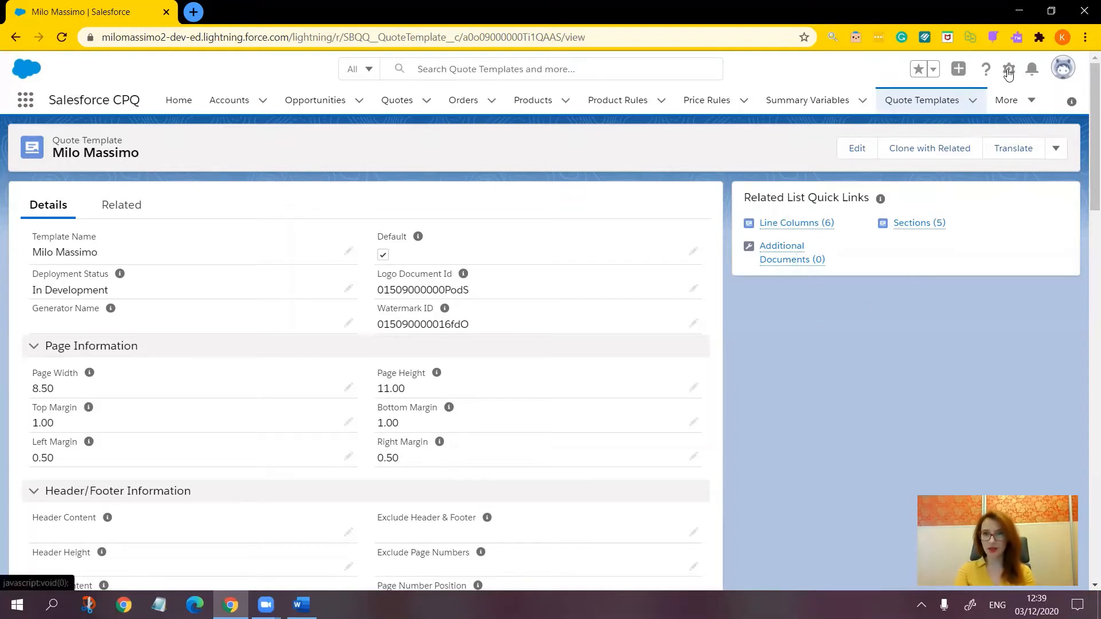
In Setup's Object Manager, filter objects by 'qu' and open Quote (SBQQ__Quote__c)
left_click(1008, 69)
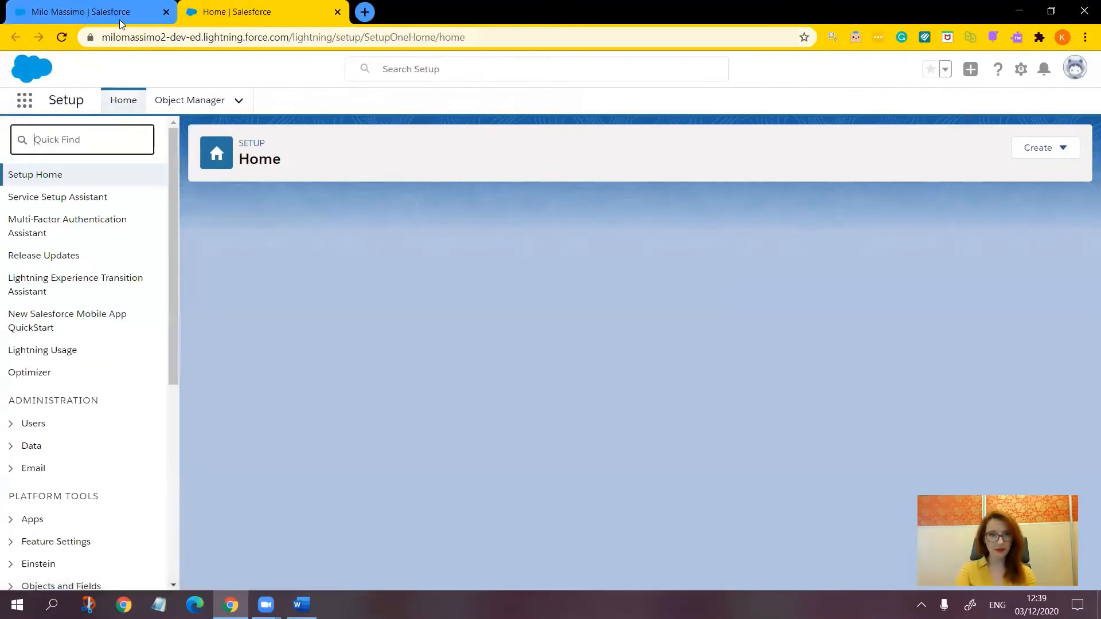
left_click(189, 100)
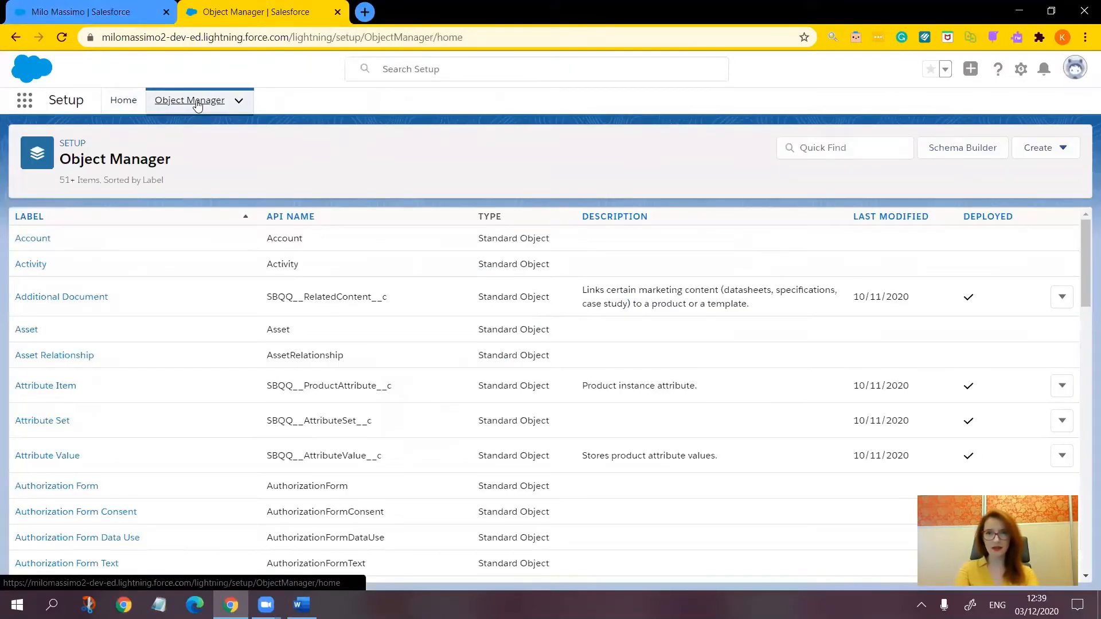
left_click(845, 147)
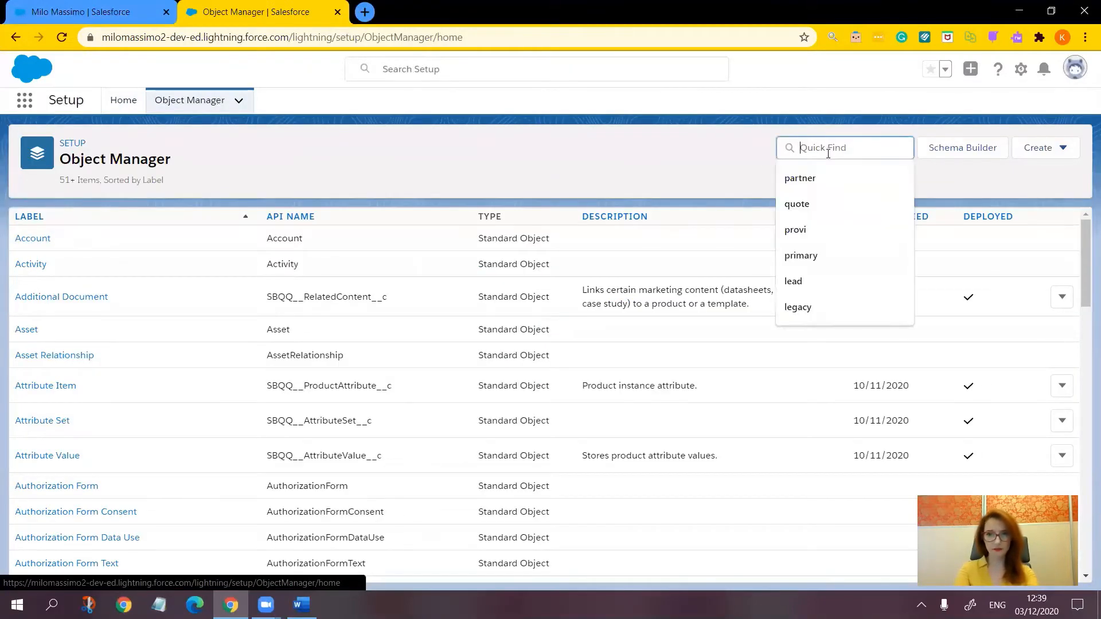
type("qu")
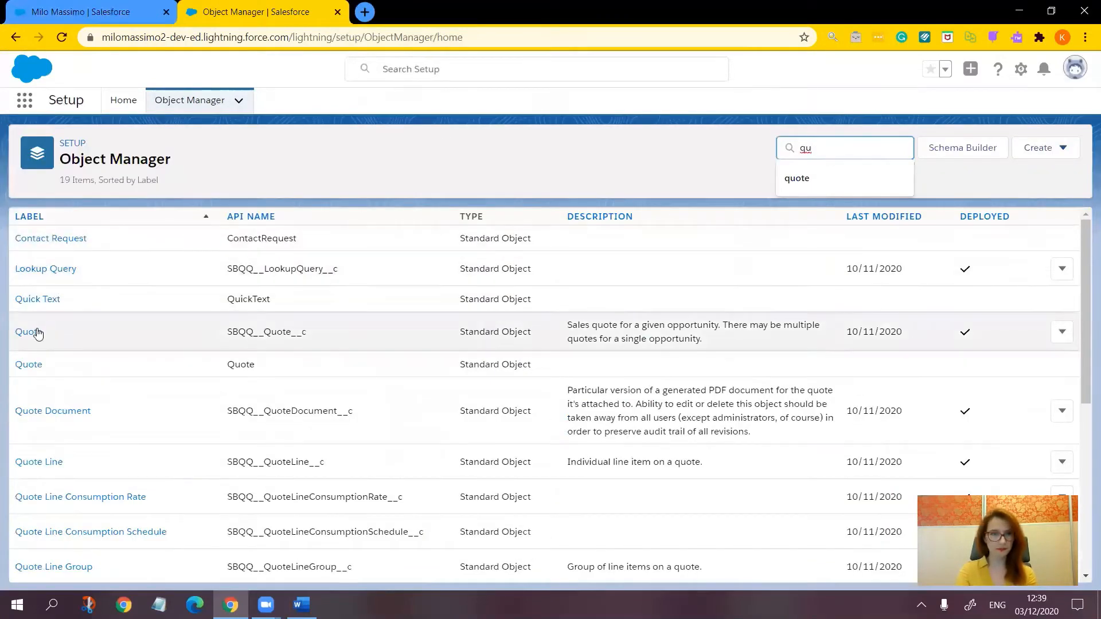
left_click(24, 332)
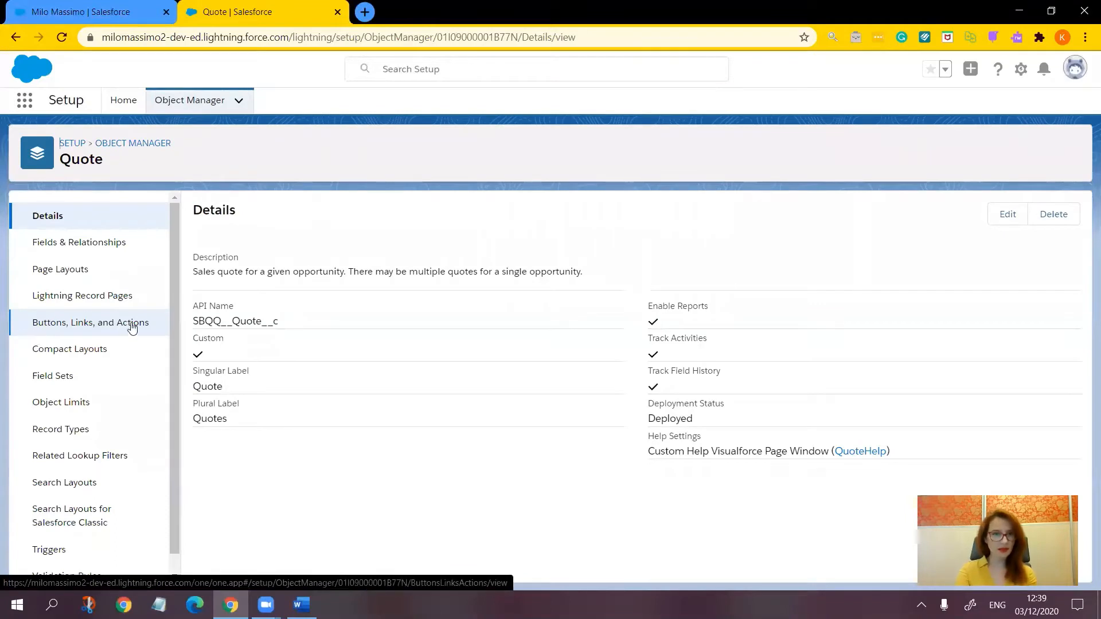
mouse_move(79, 241)
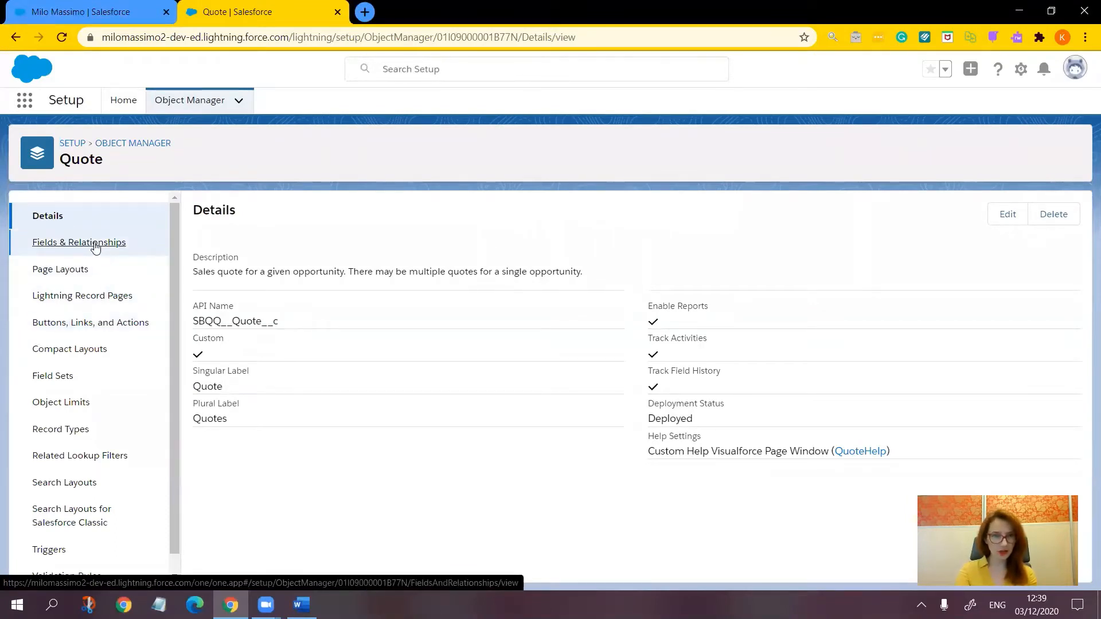
Start a new custom field on Quote with the Checkbox data type
left_click(79, 241)
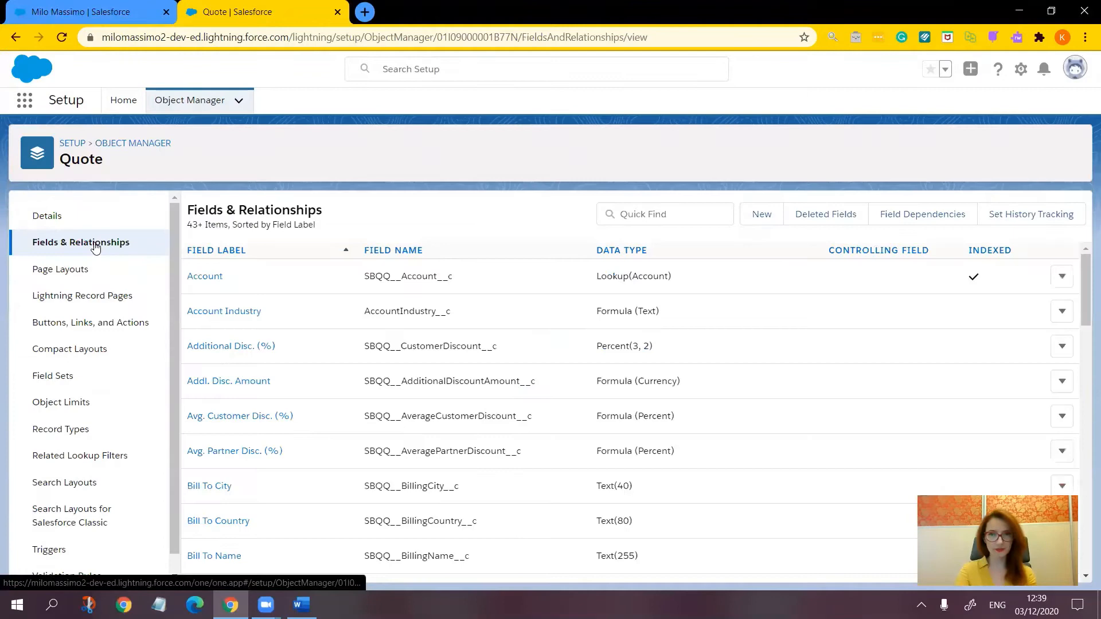
left_click(761, 214)
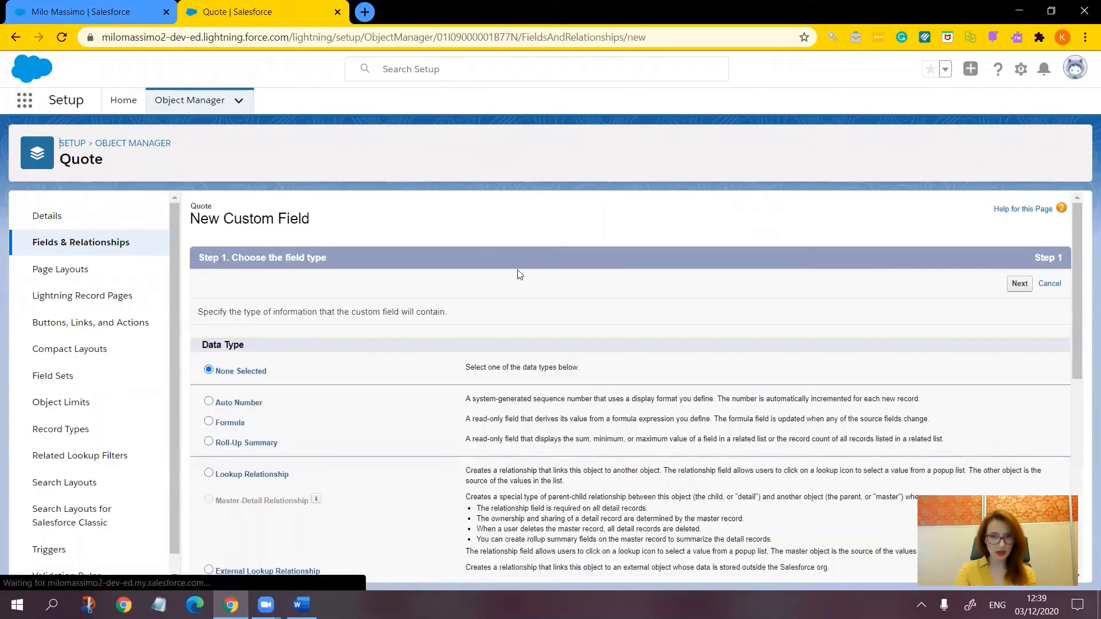
scroll("down", 3)
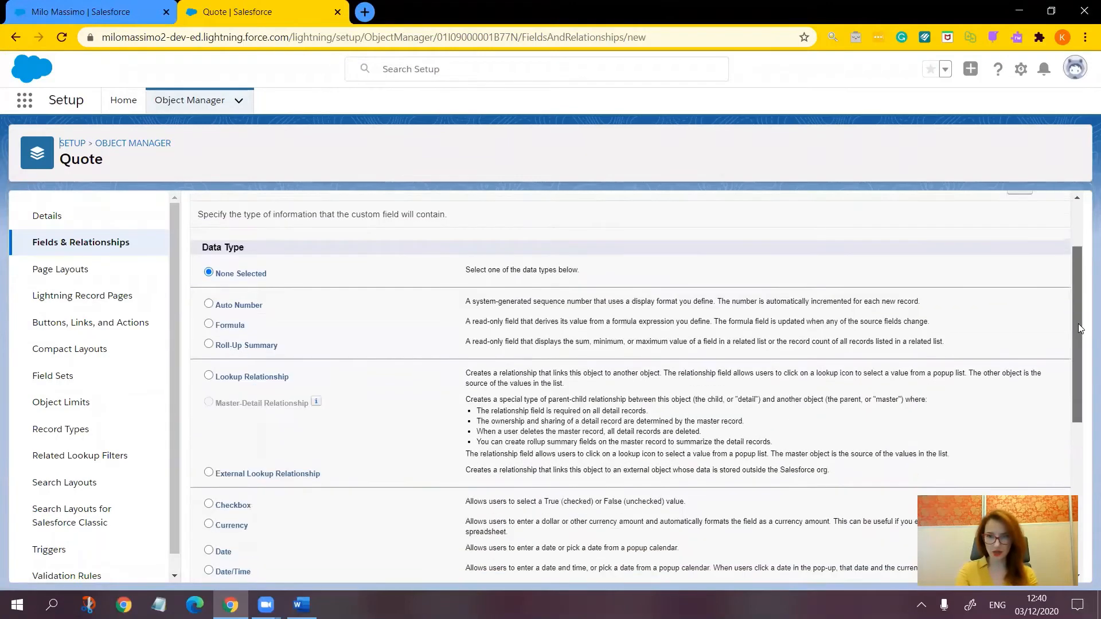
scroll("down", 3)
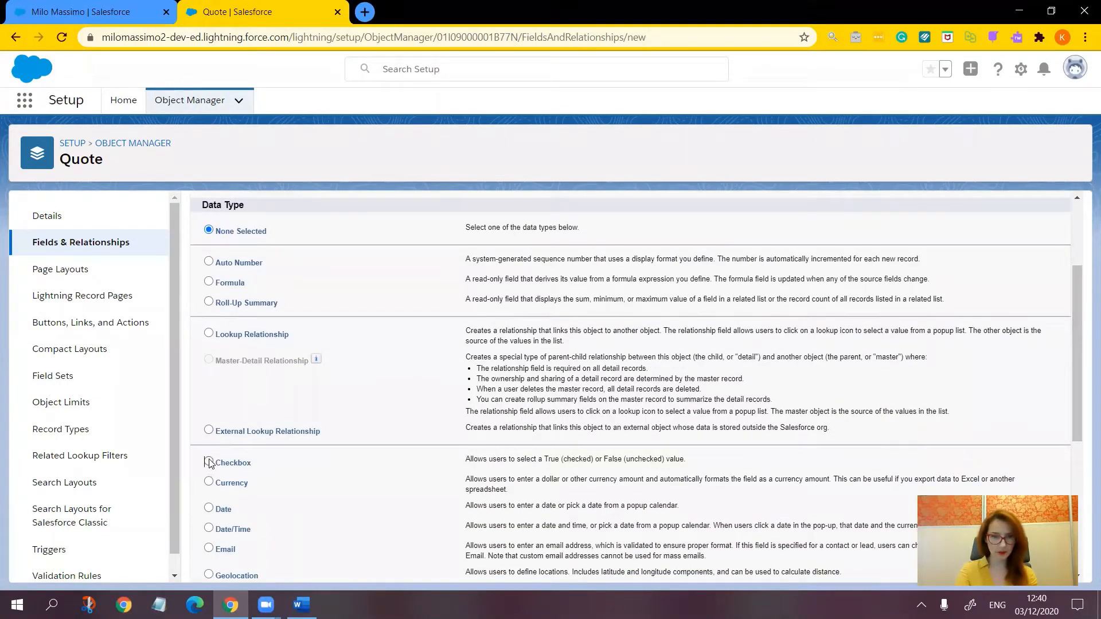
left_click(209, 462)
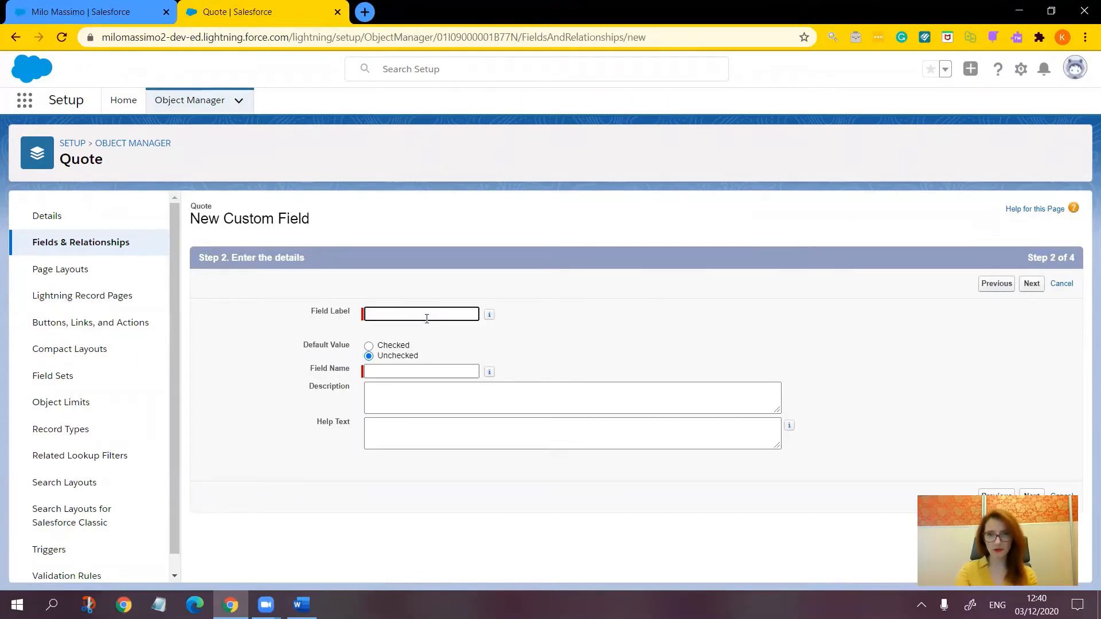
Save checkbox 'Include Cover Page', checked by default, with default visibility on both quote layouts
type("In")
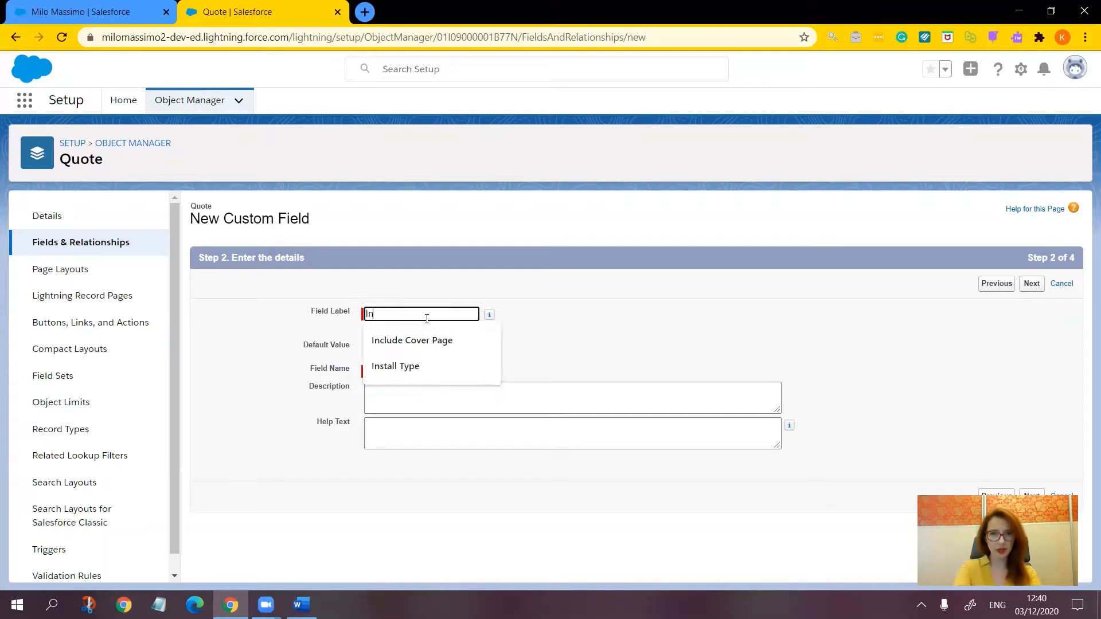
left_click(412, 341)
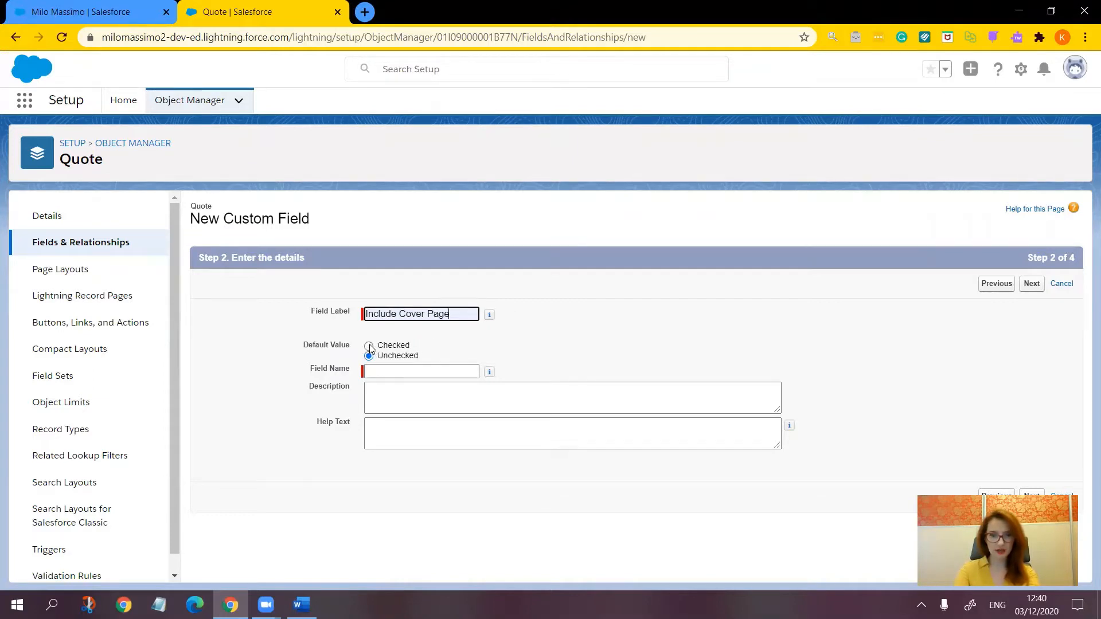
left_click(368, 347)
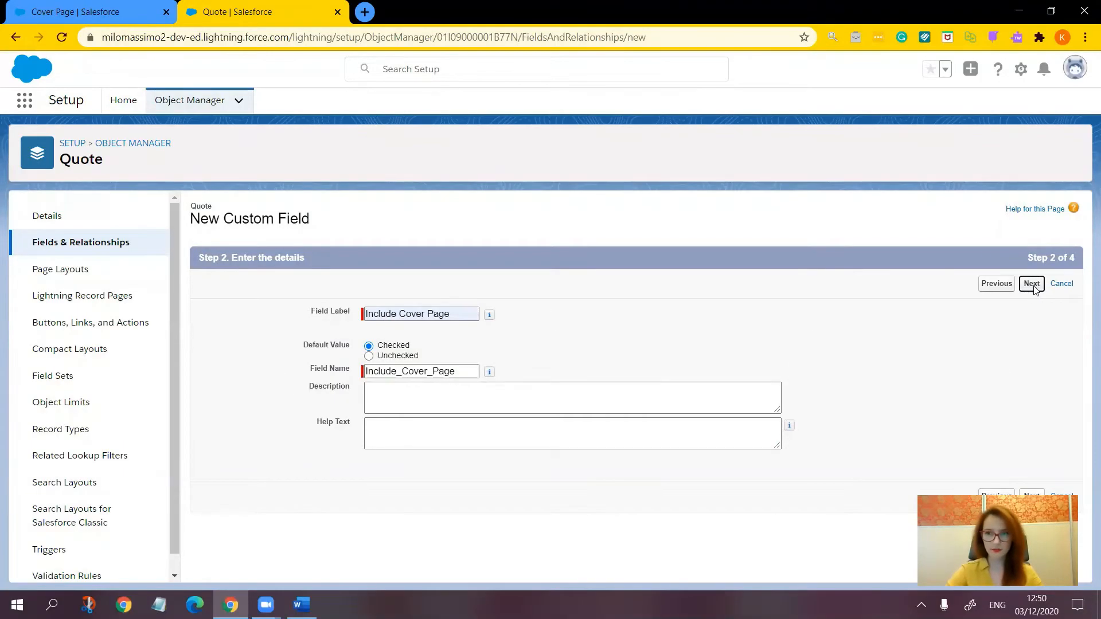
left_click(1031, 283)
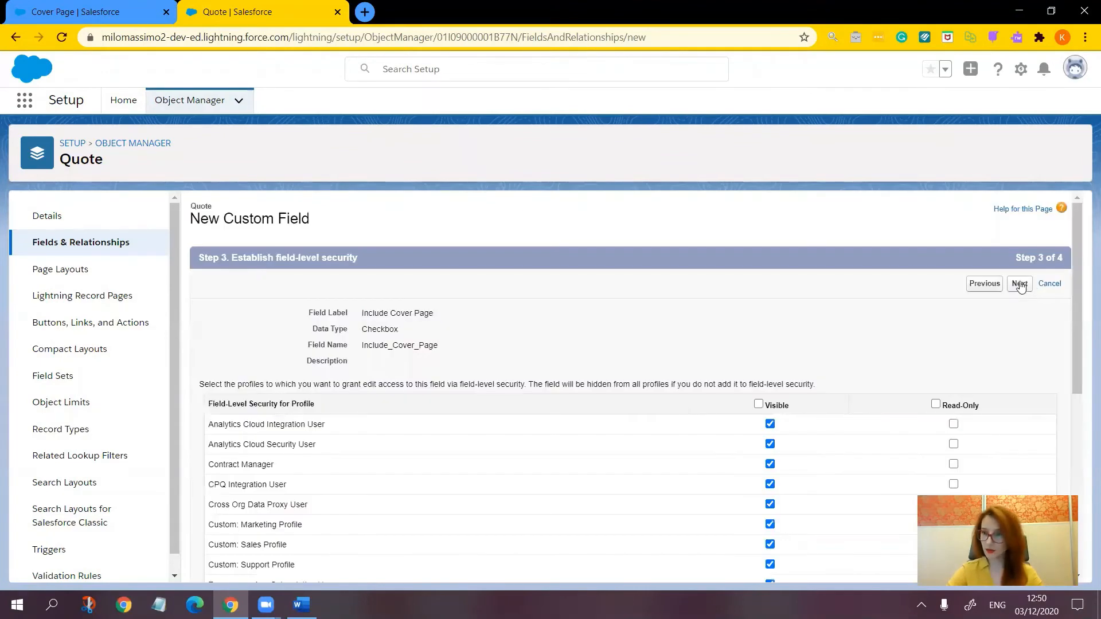
left_click(1019, 283)
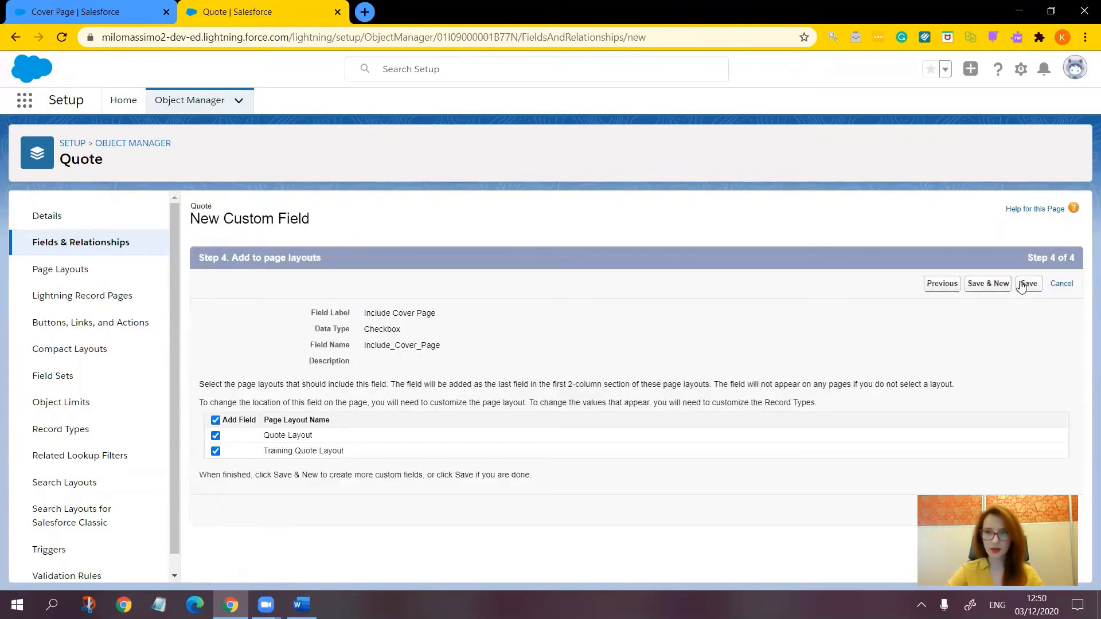
left_click(1028, 283)
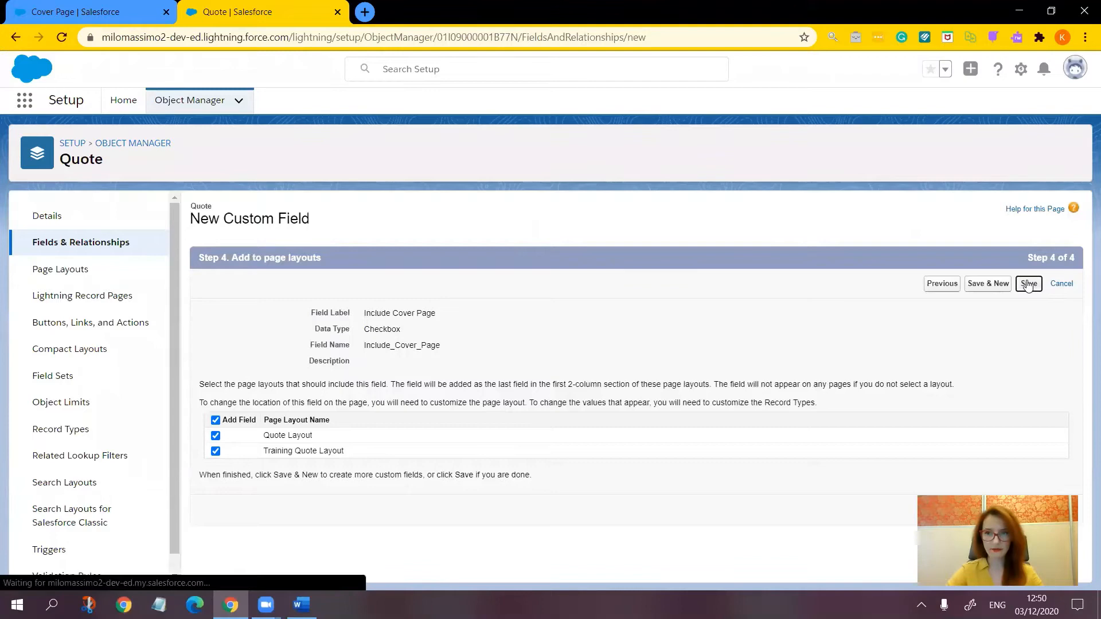
left_click(1029, 282)
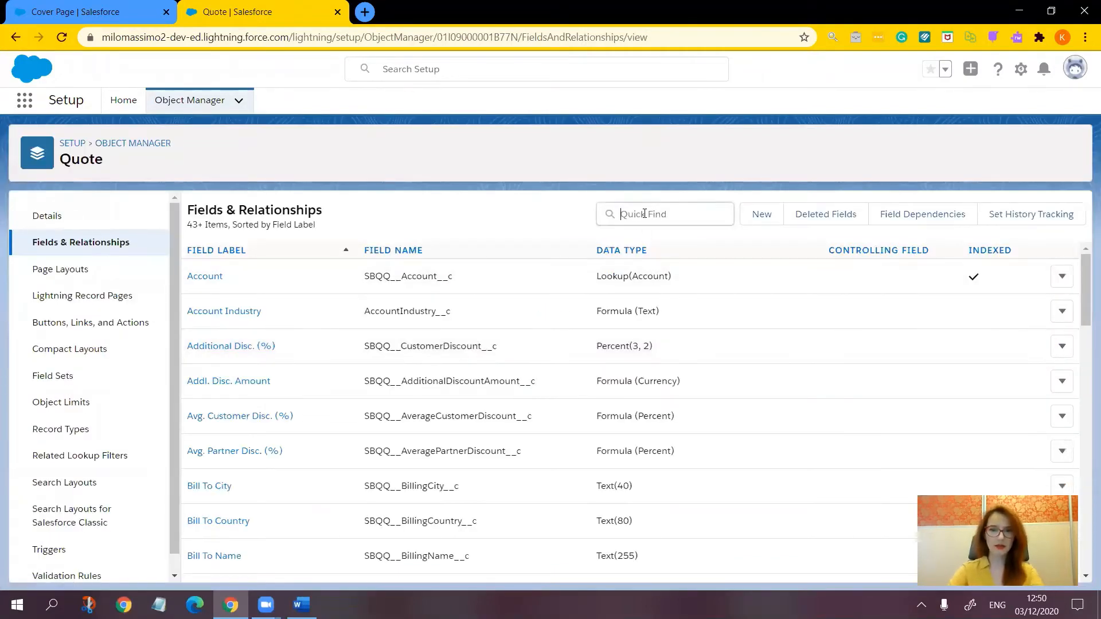
Filter Quote's fields by 'inclu' to find the Include_Cover_Page__c API name
type("inclu")
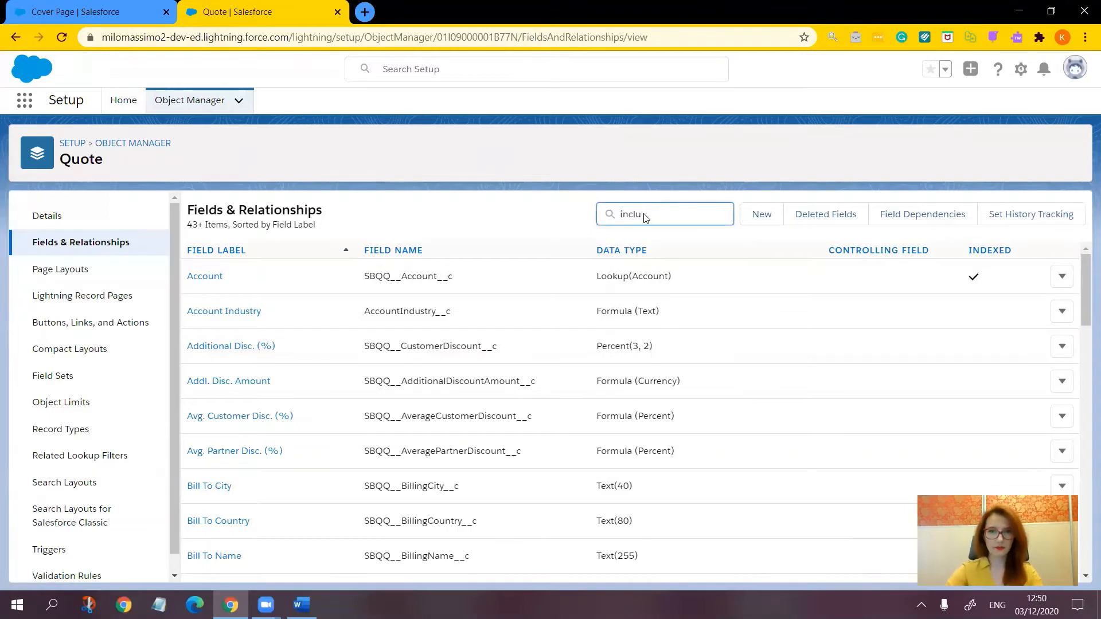
type("inclu")
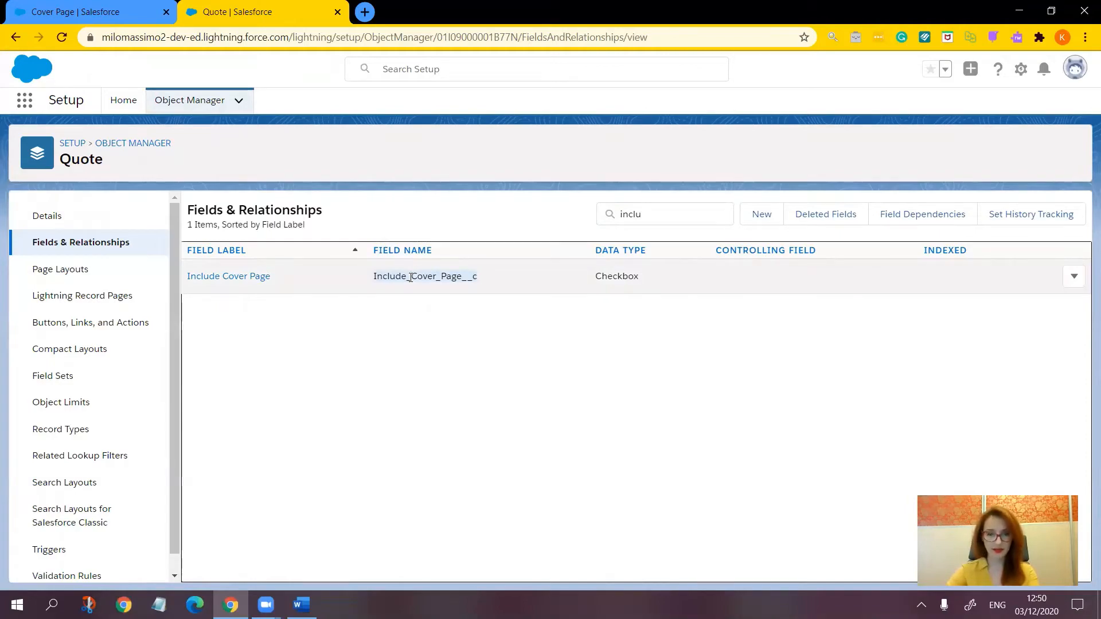
mouse_move(279, 354)
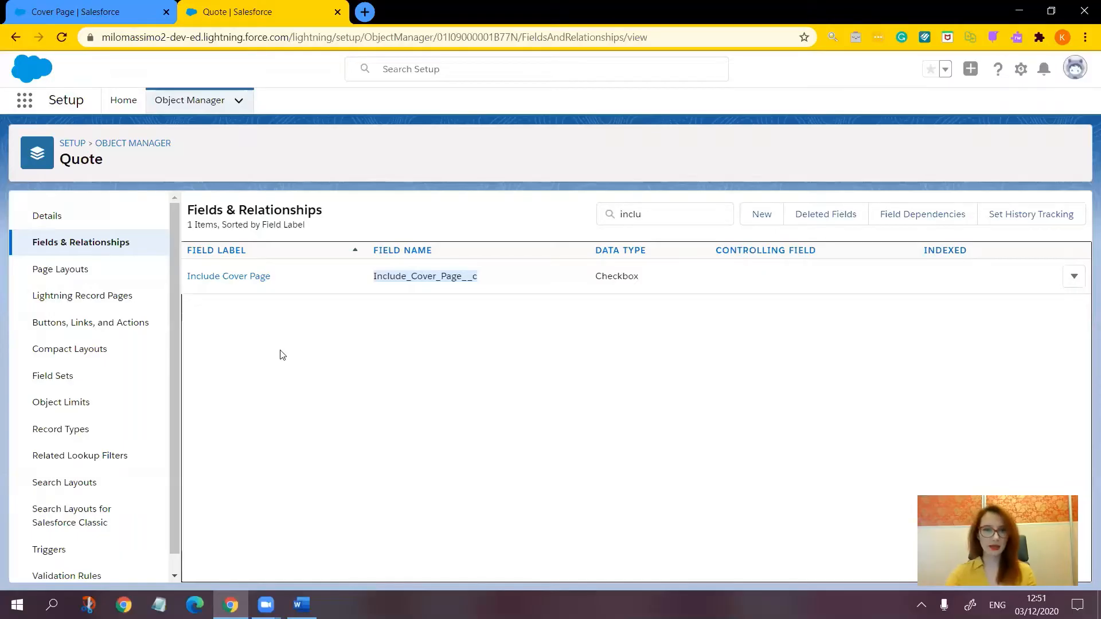
mouse_move(458, 433)
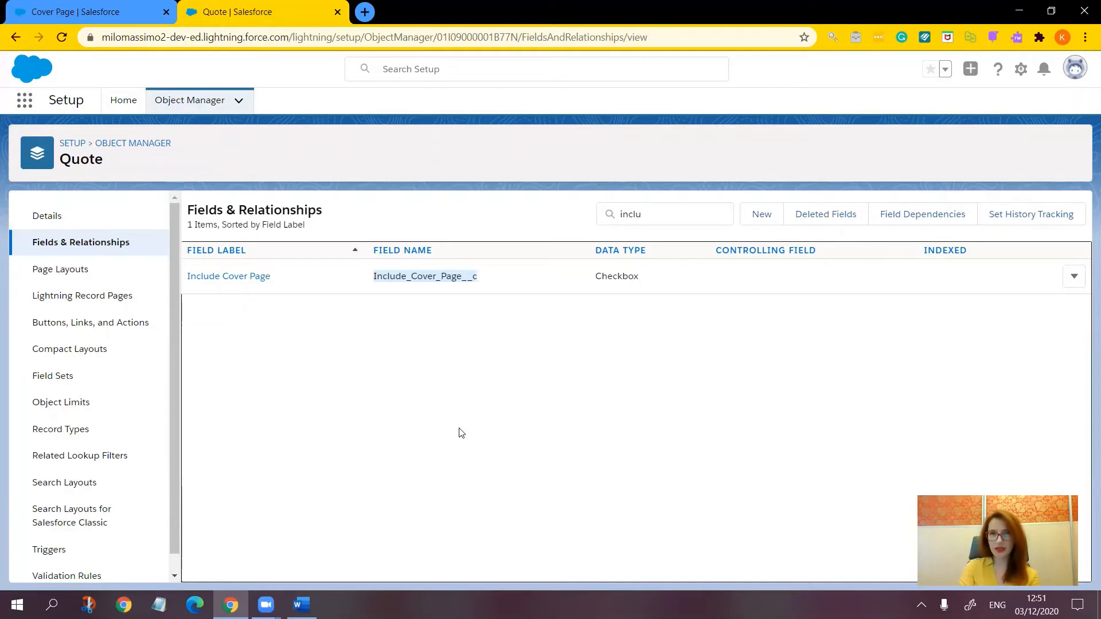
mouse_move(373, 322)
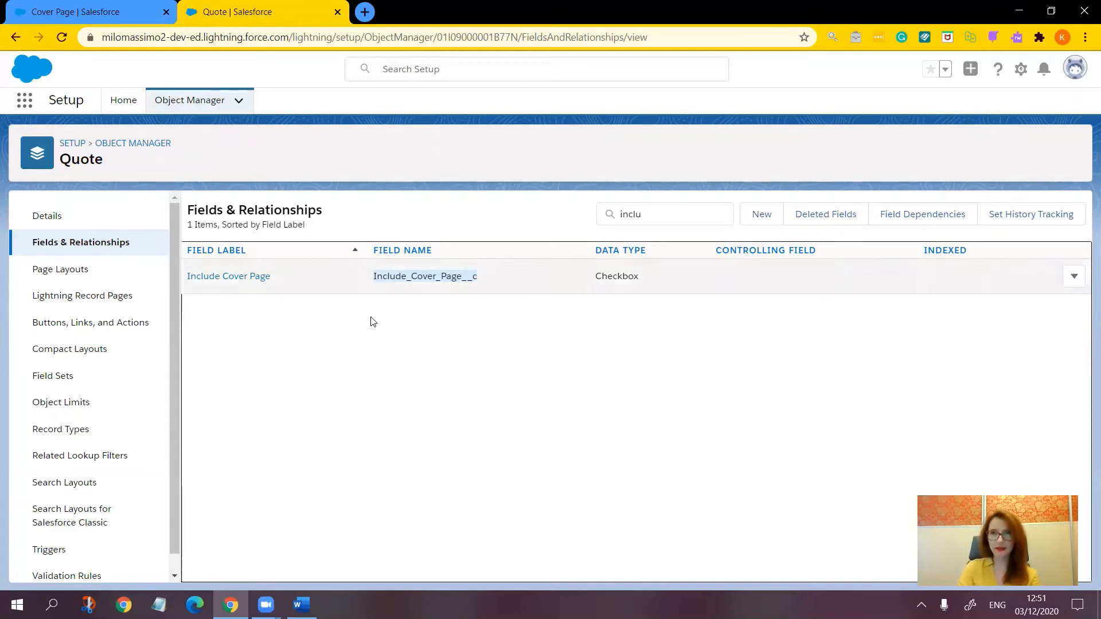
mouse_move(430, 382)
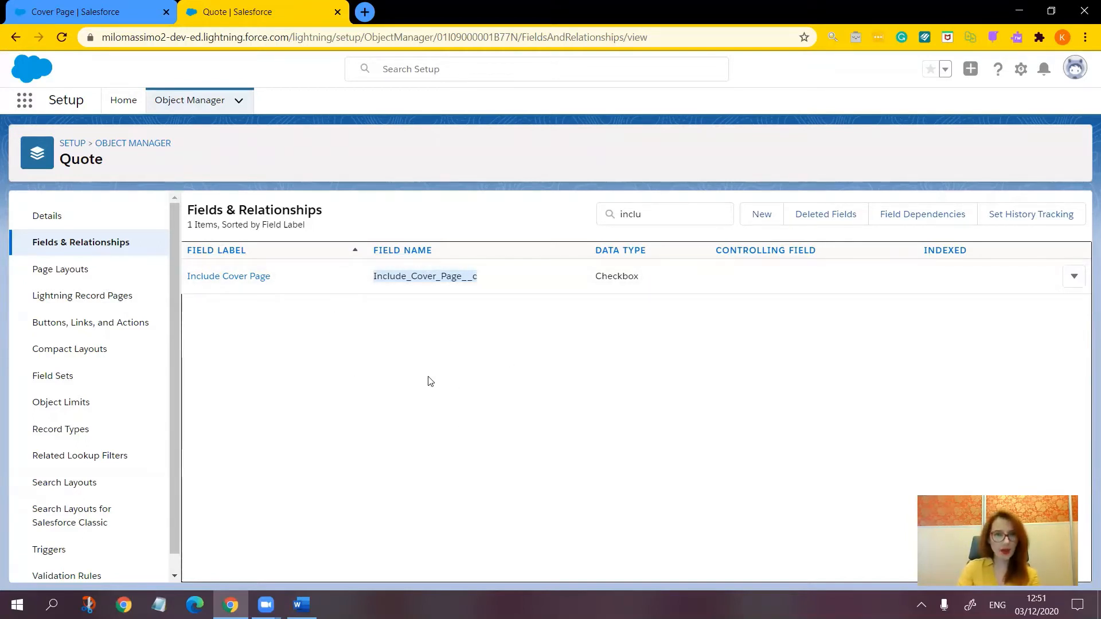
mouse_move(389, 374)
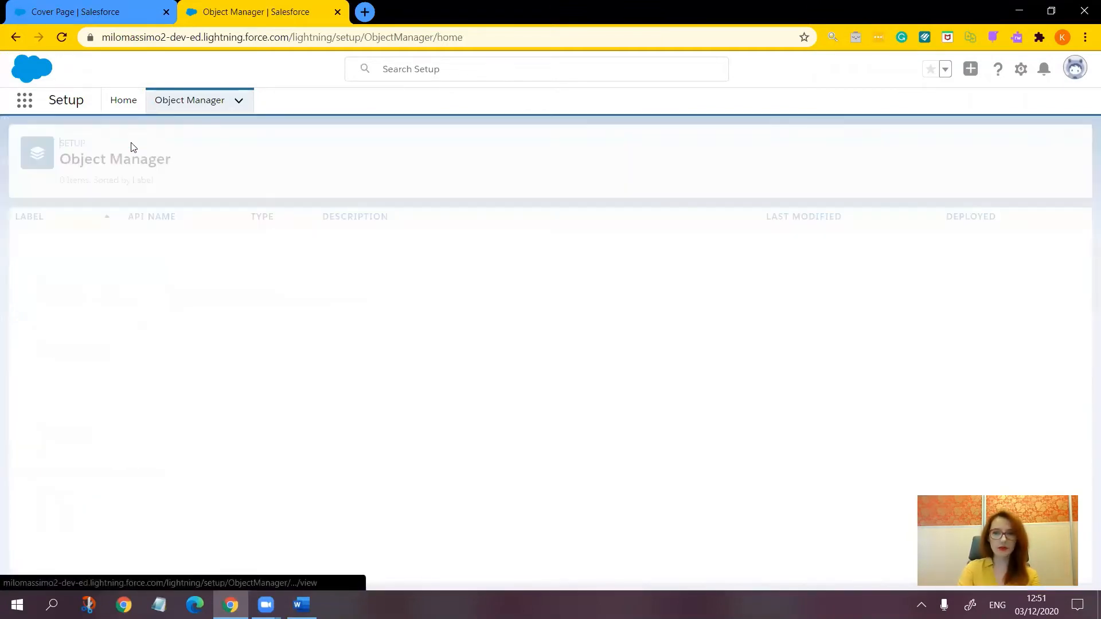
Open the Template Section object and filter its fields by 'condition'
left_click(843, 147)
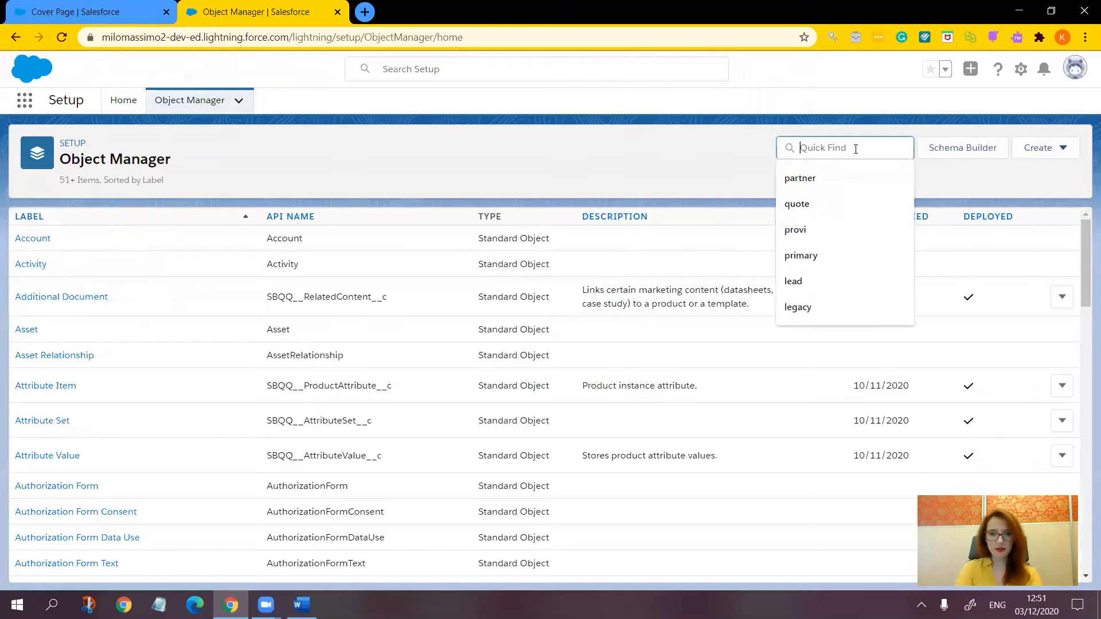
type("template")
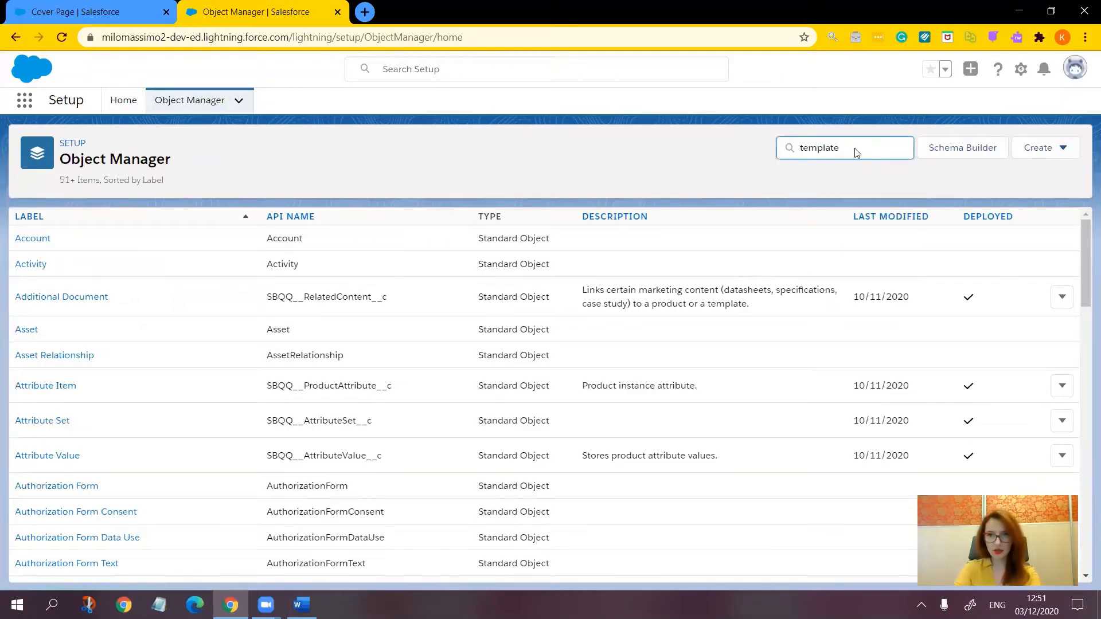
key("Return")
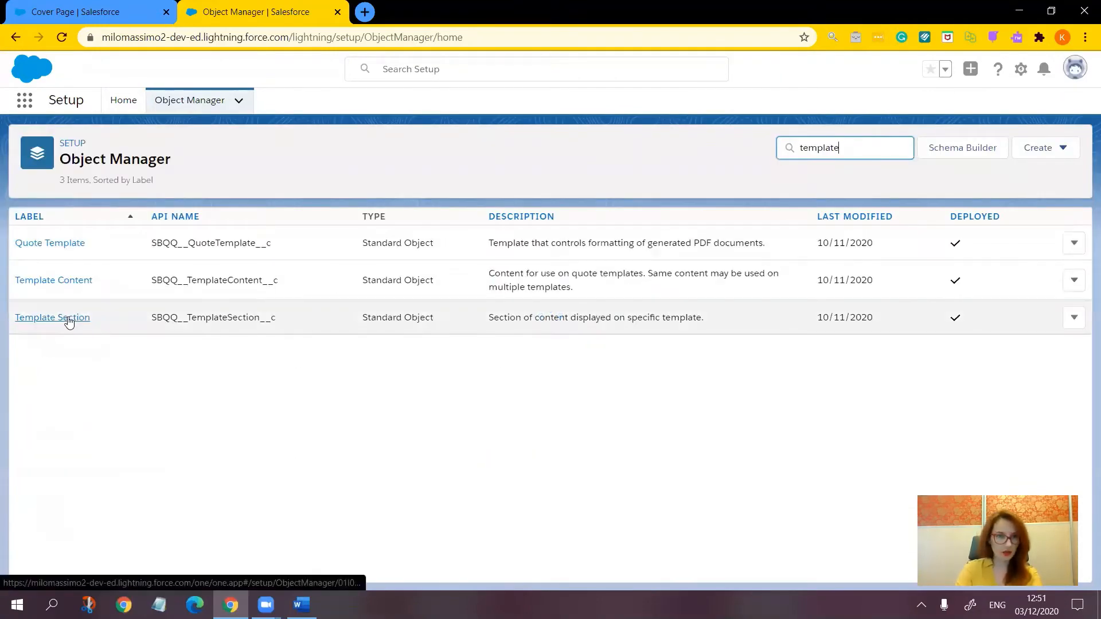
left_click(52, 317)
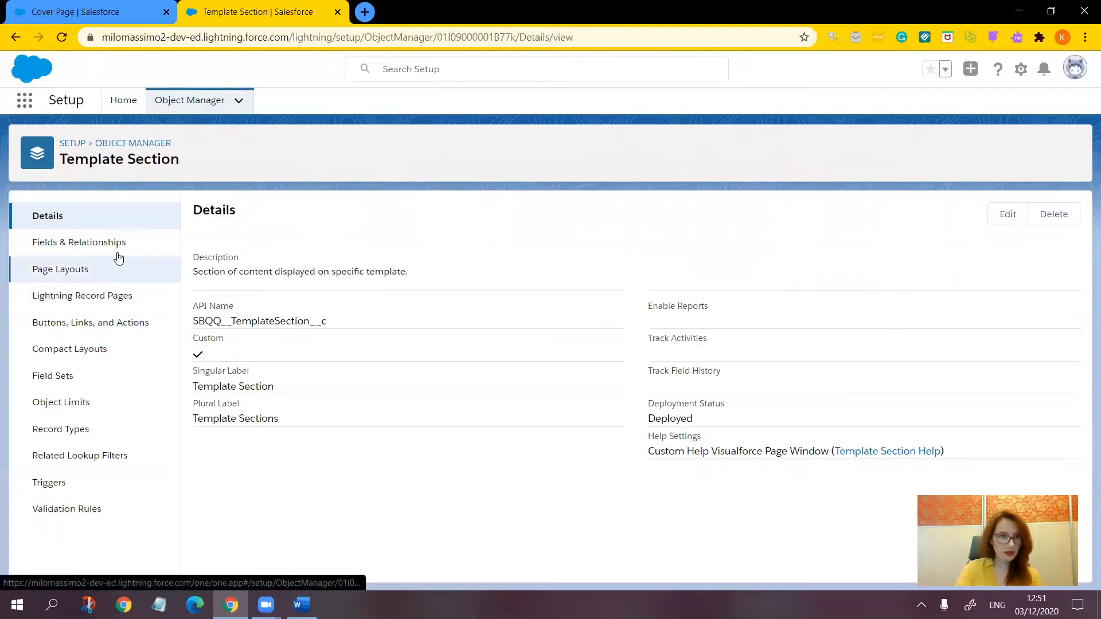
mouse_move(79, 242)
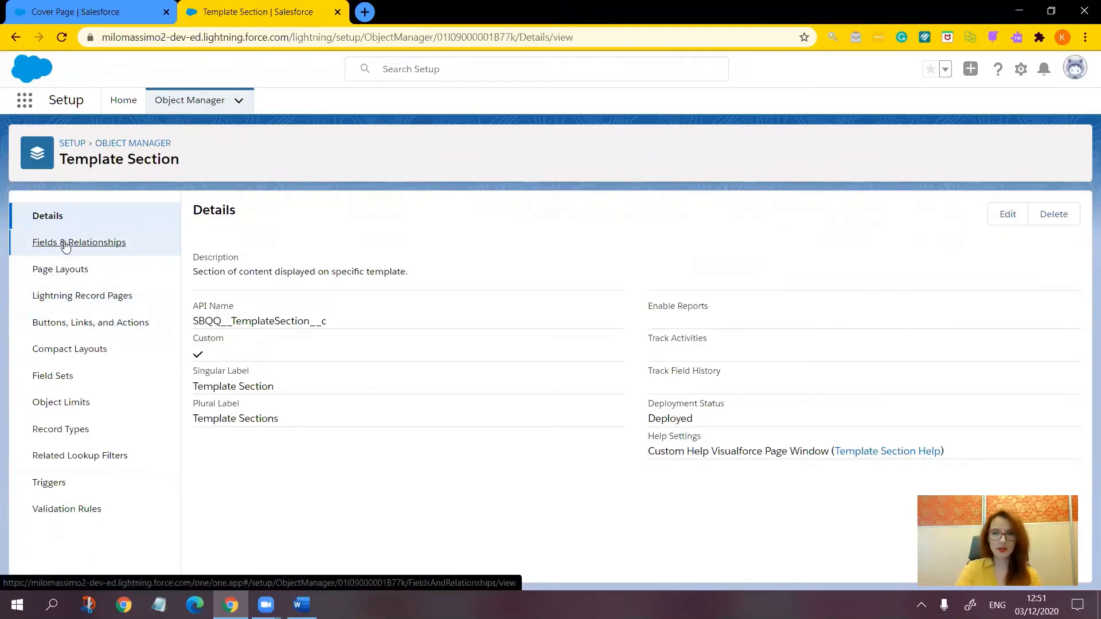
left_click(79, 241)
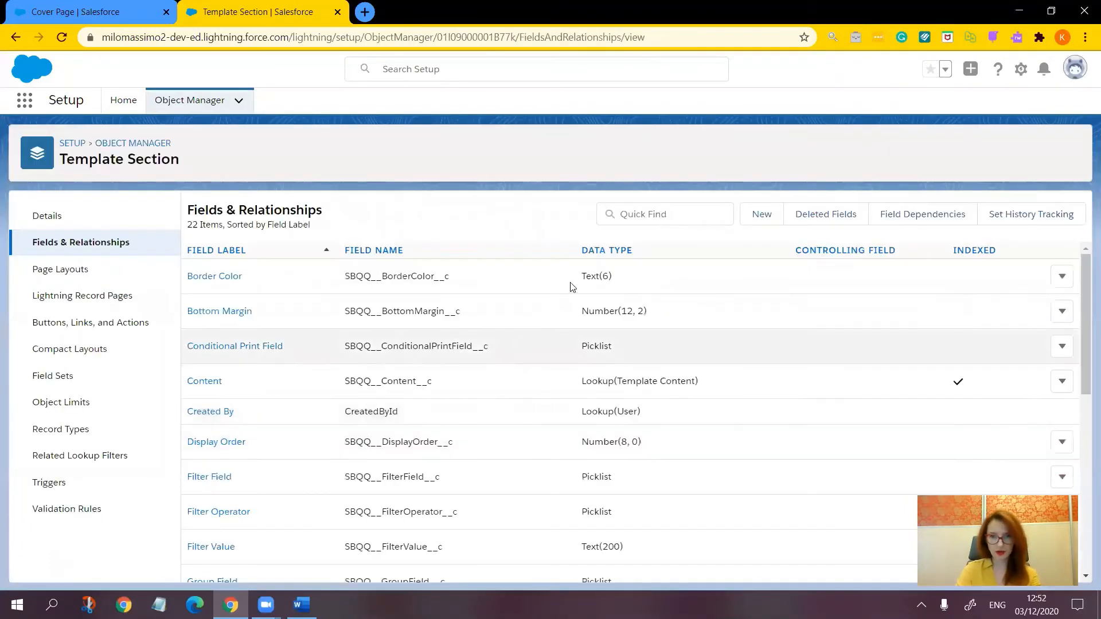
type("cond")
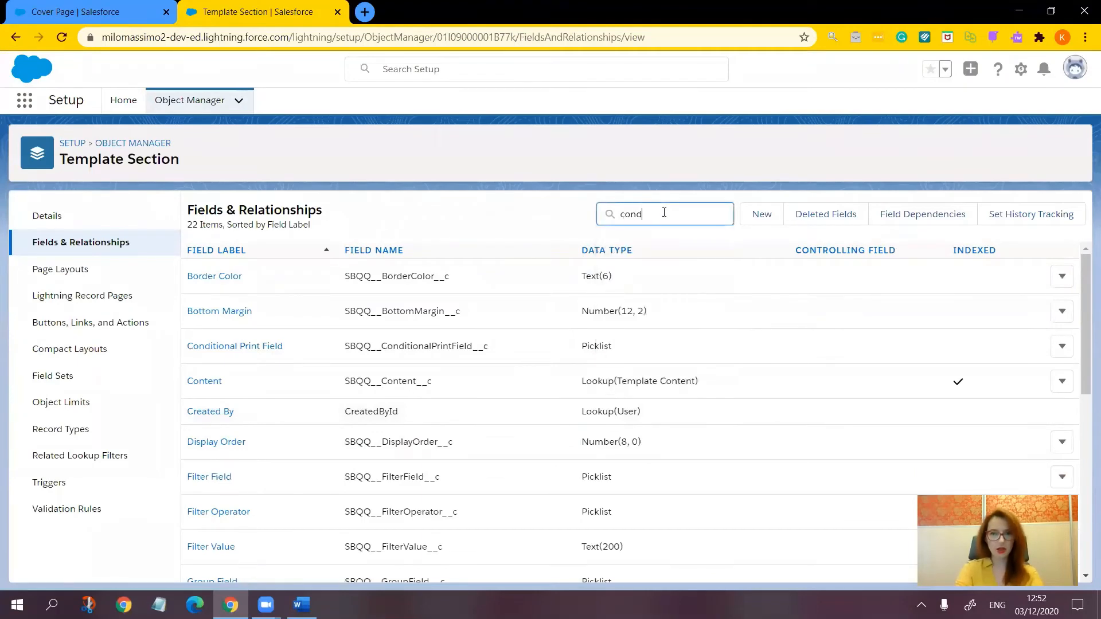
type("ition")
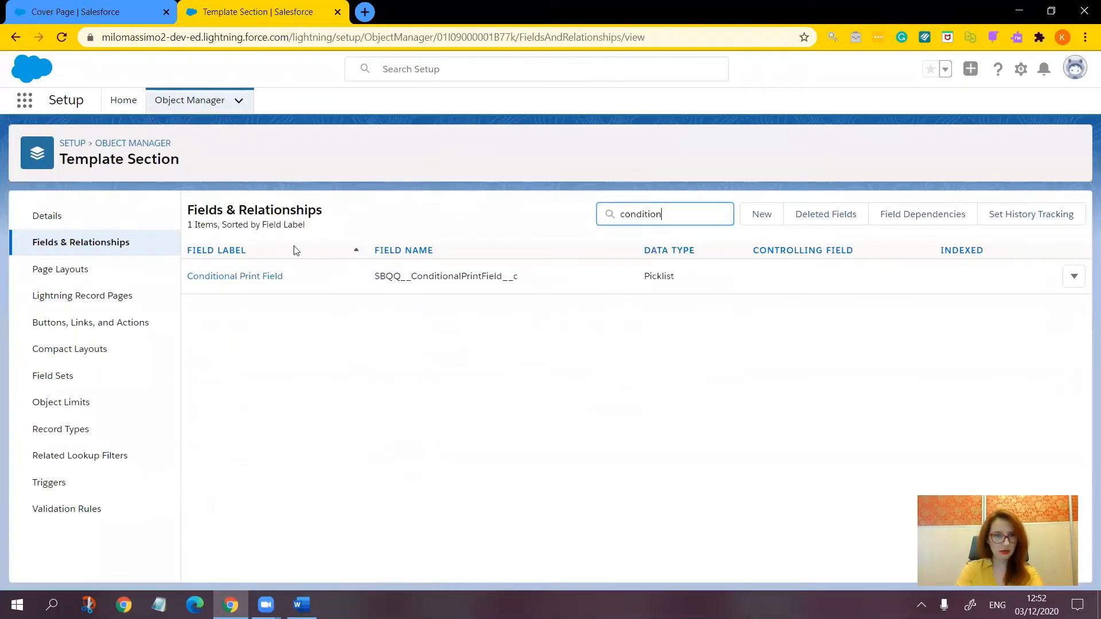
mouse_move(235, 276)
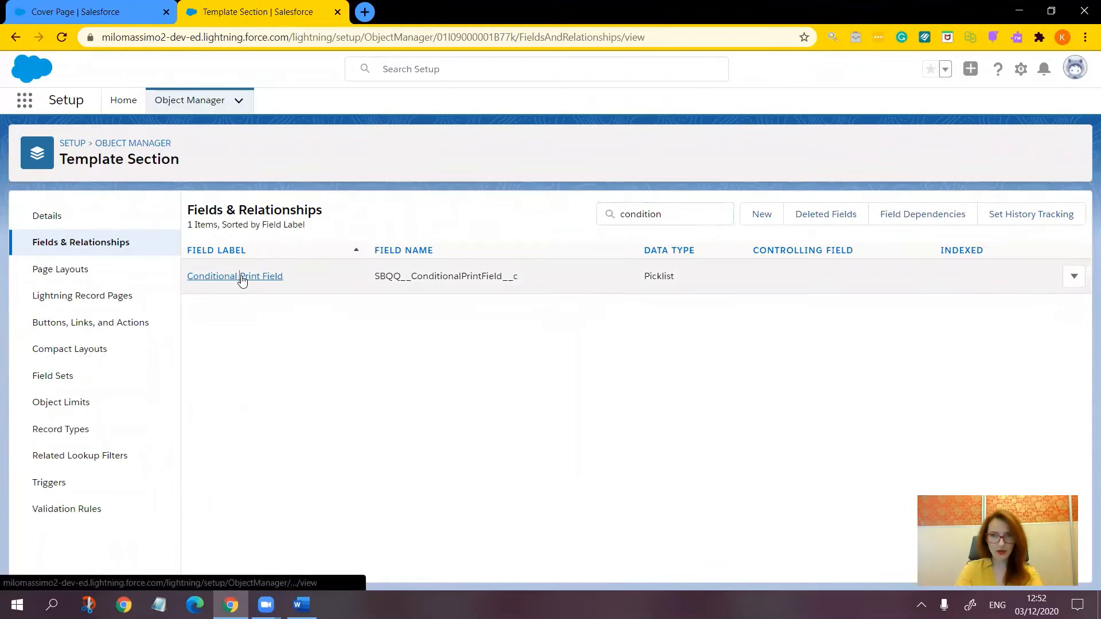
Add and save Include_Cover_Page__c as a Conditional Print Field picklist value
left_click(235, 275)
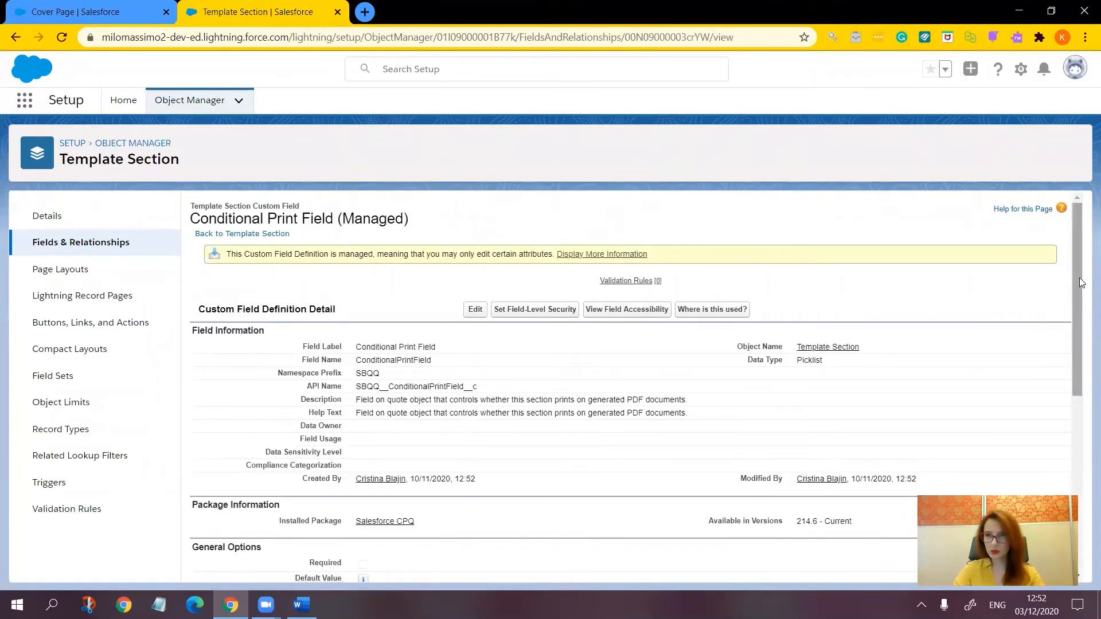
scroll("down", 3)
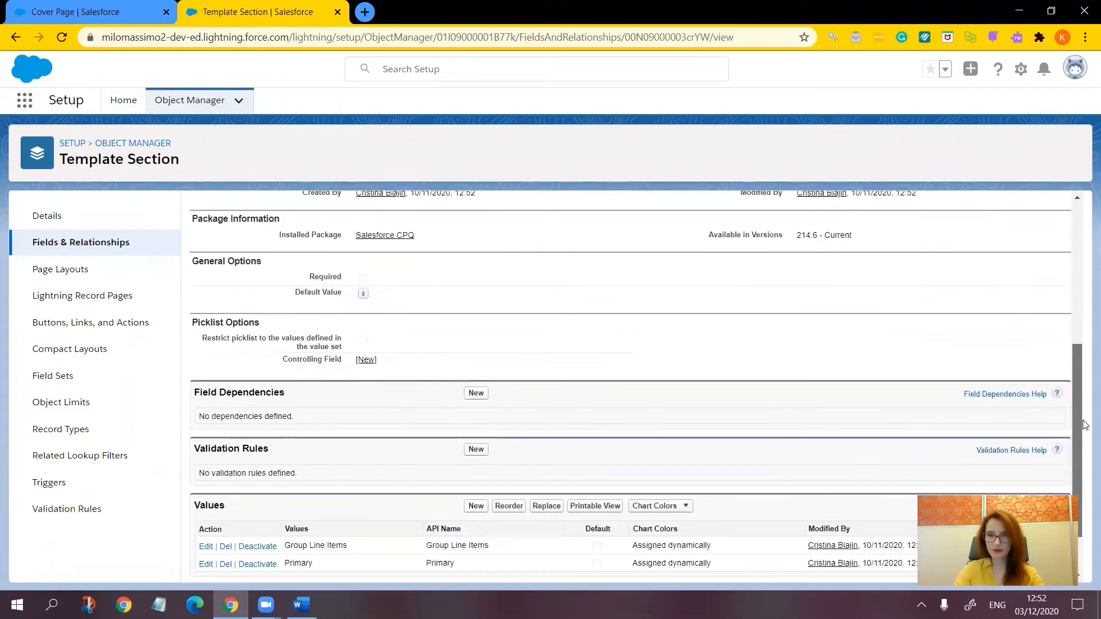
scroll("down", 3)
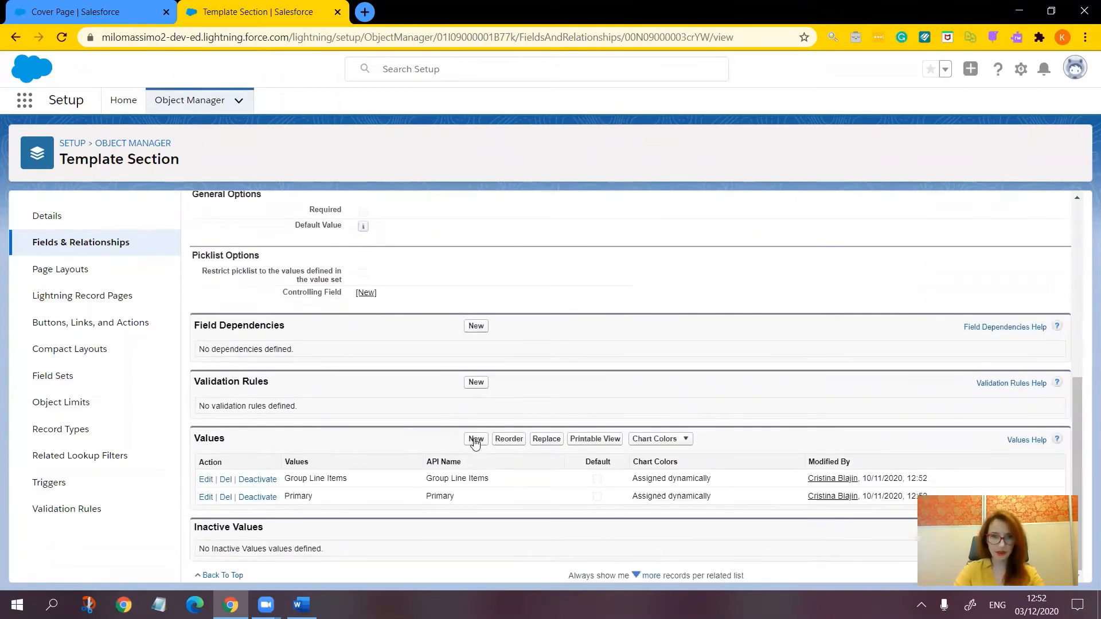
left_click(476, 439)
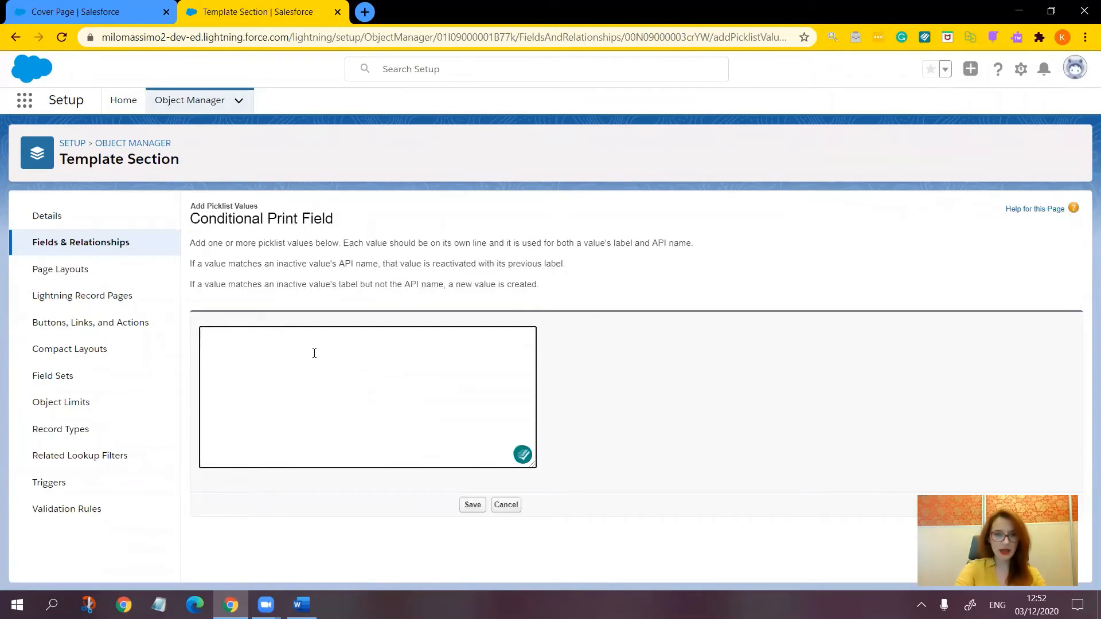
type("Include_Cover_Page__c")
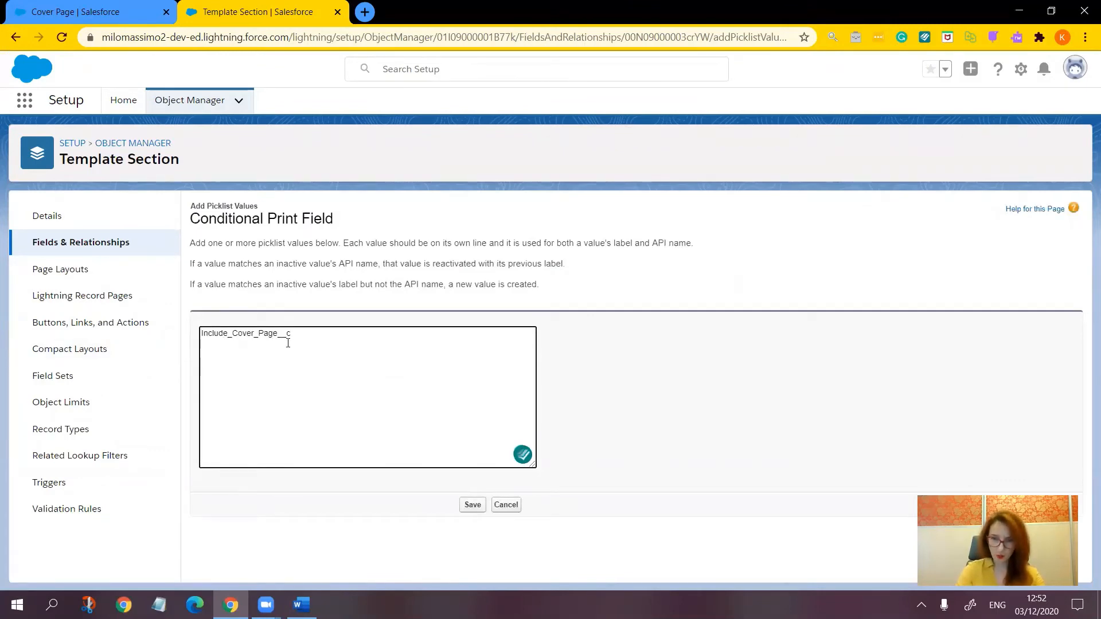
mouse_move(644, 450)
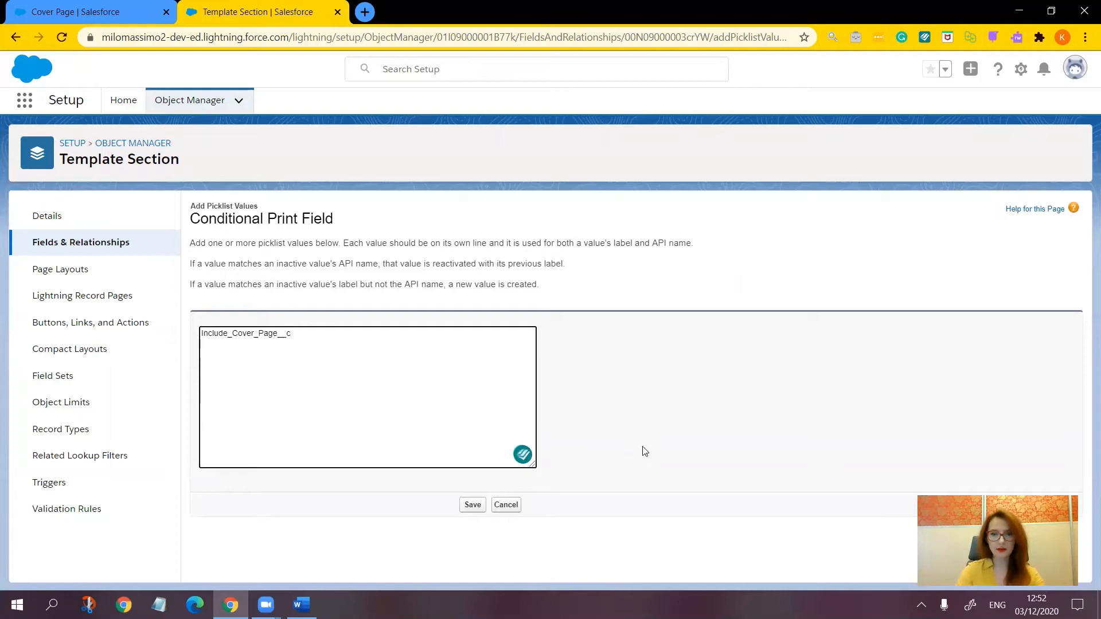
mouse_move(472, 504)
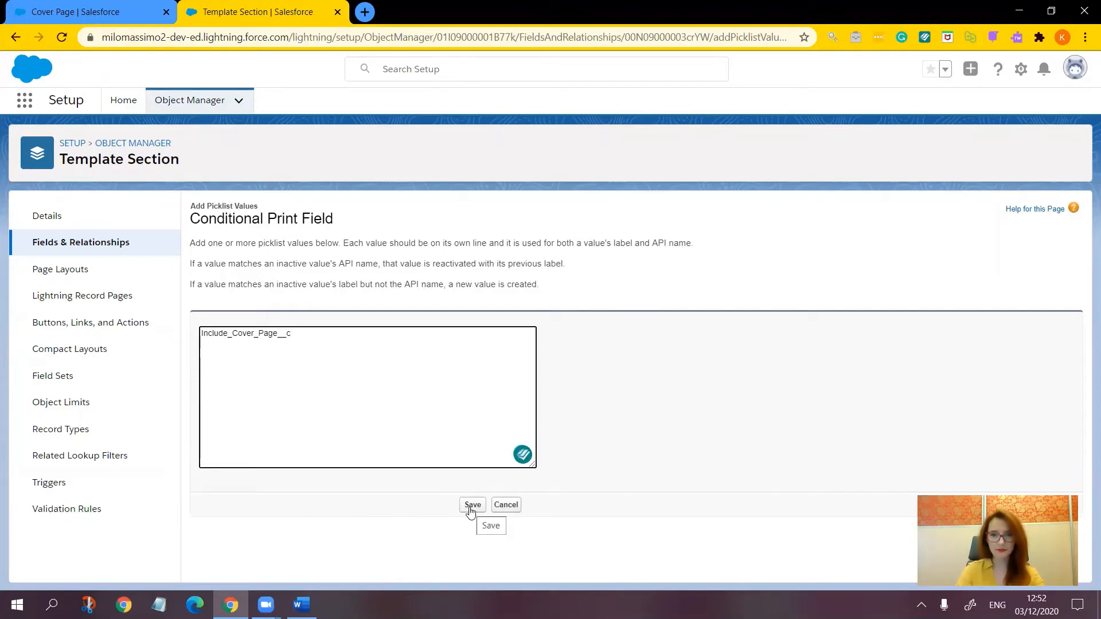
left_click(473, 504)
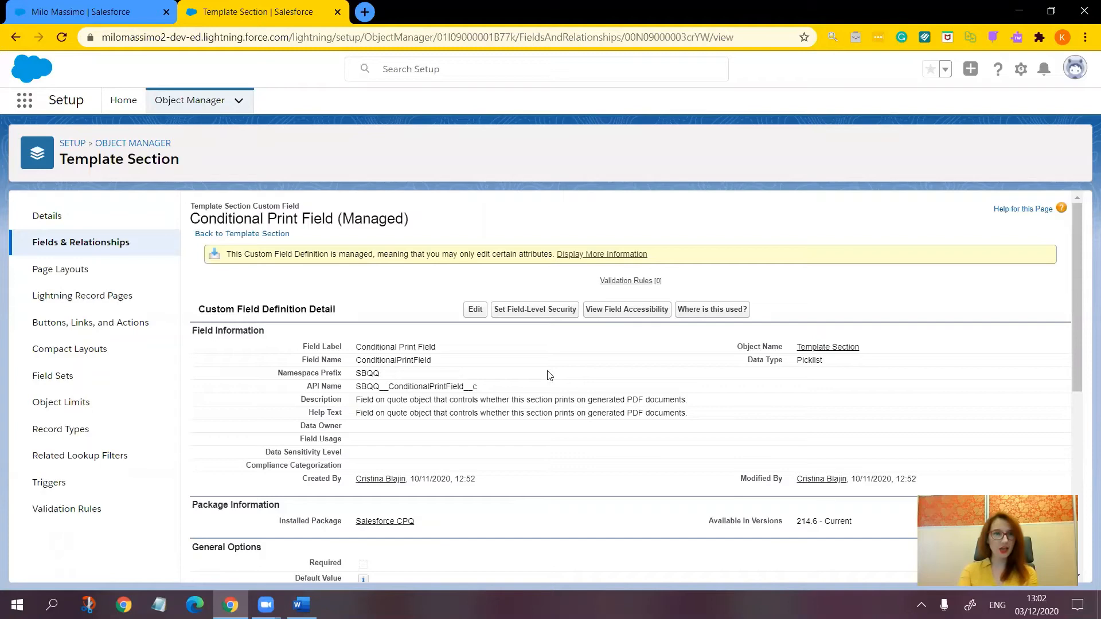
Set the Cover Page section's Conditional Print Field to Include_Cover_Page__c and save
left_click(77, 12)
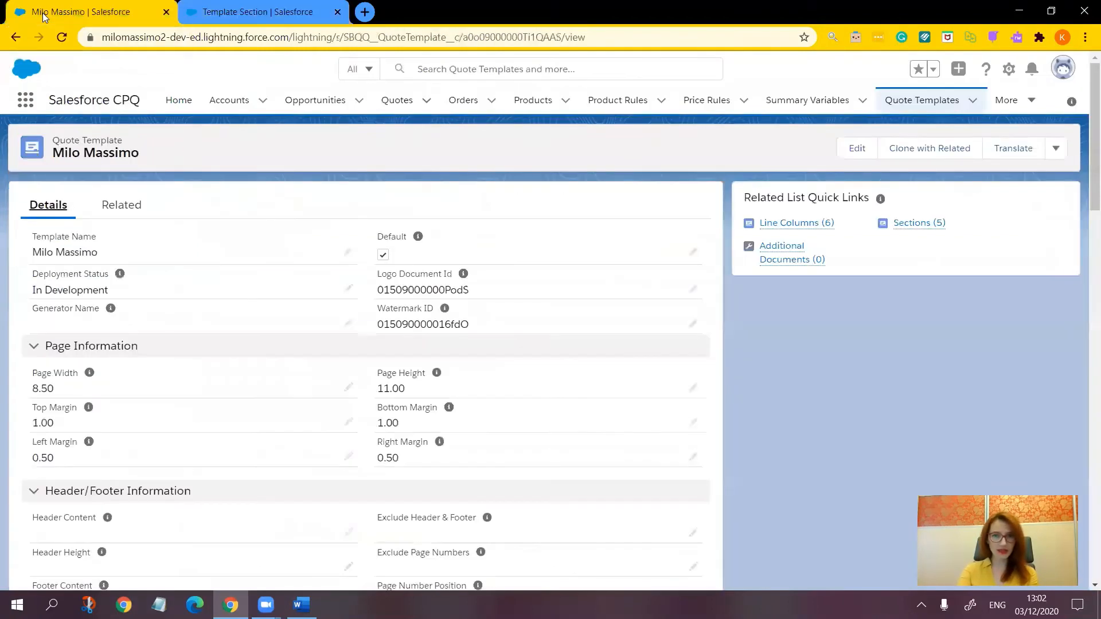
left_click(119, 204)
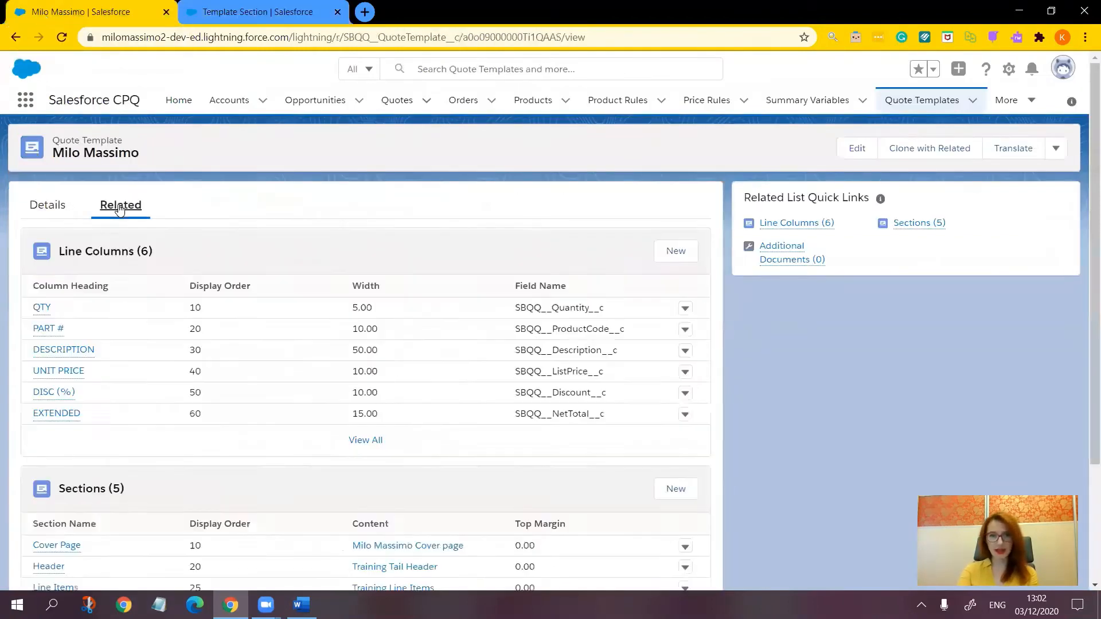
mouse_move(56, 546)
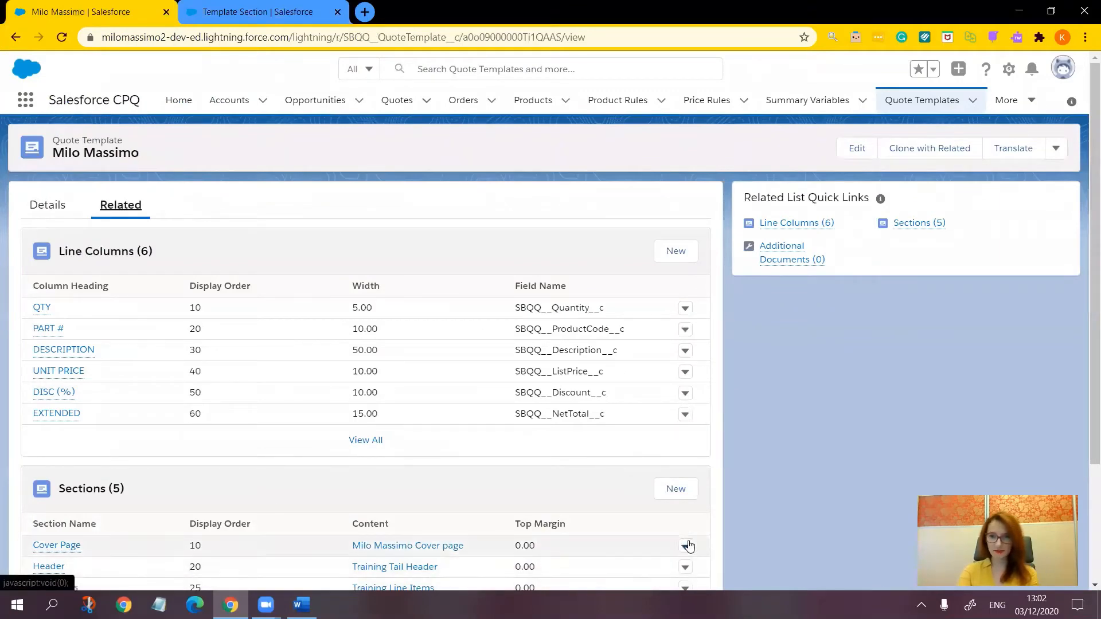
left_click(685, 545)
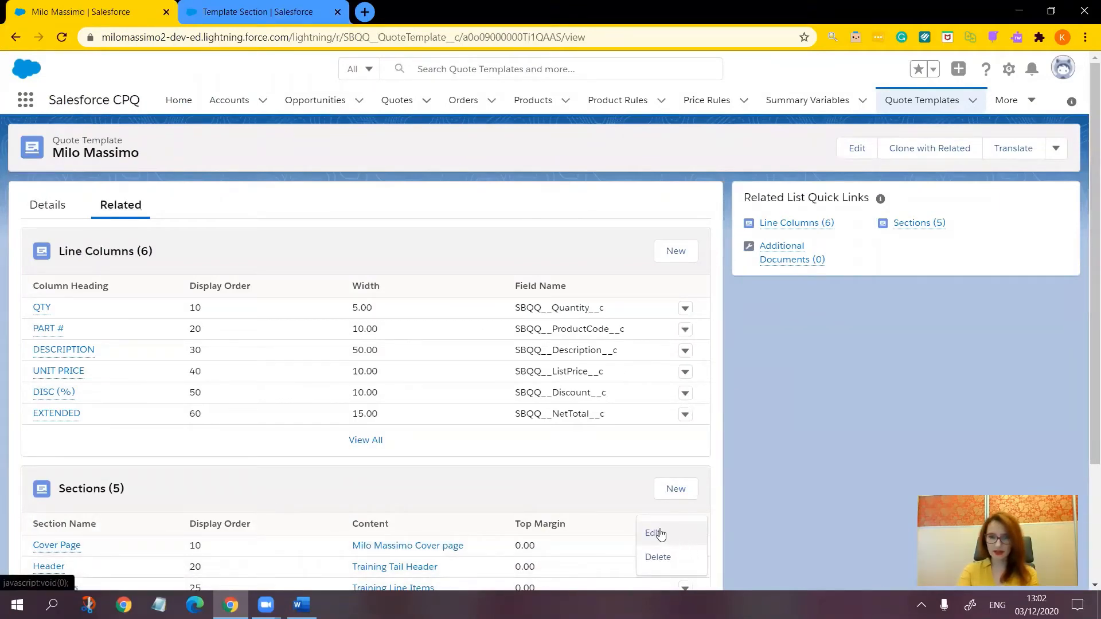
left_click(653, 533)
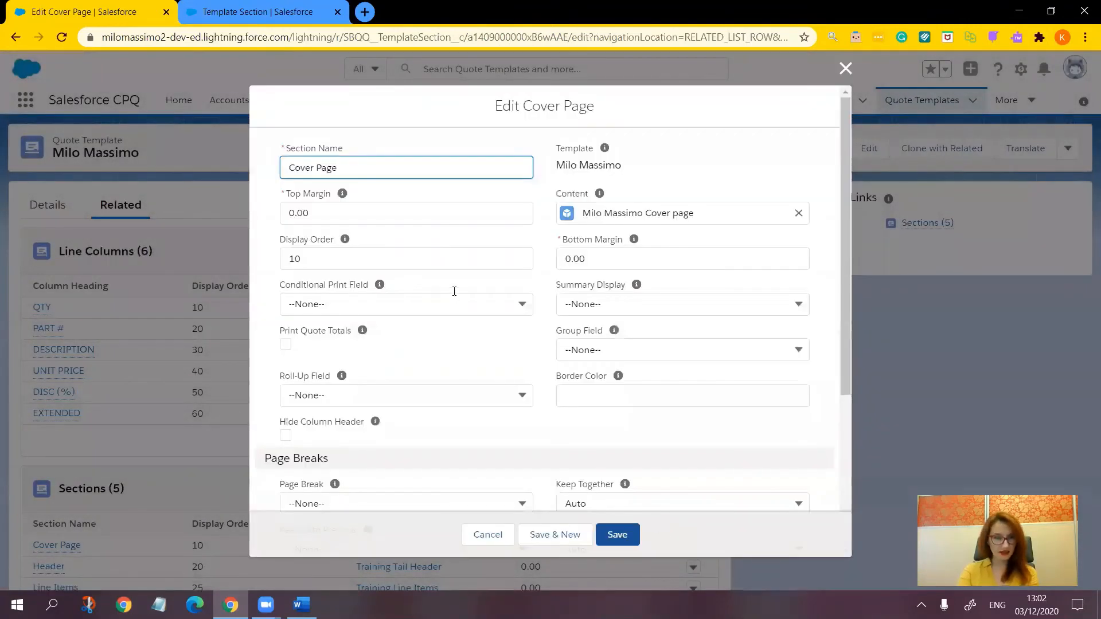
mouse_move(345, 313)
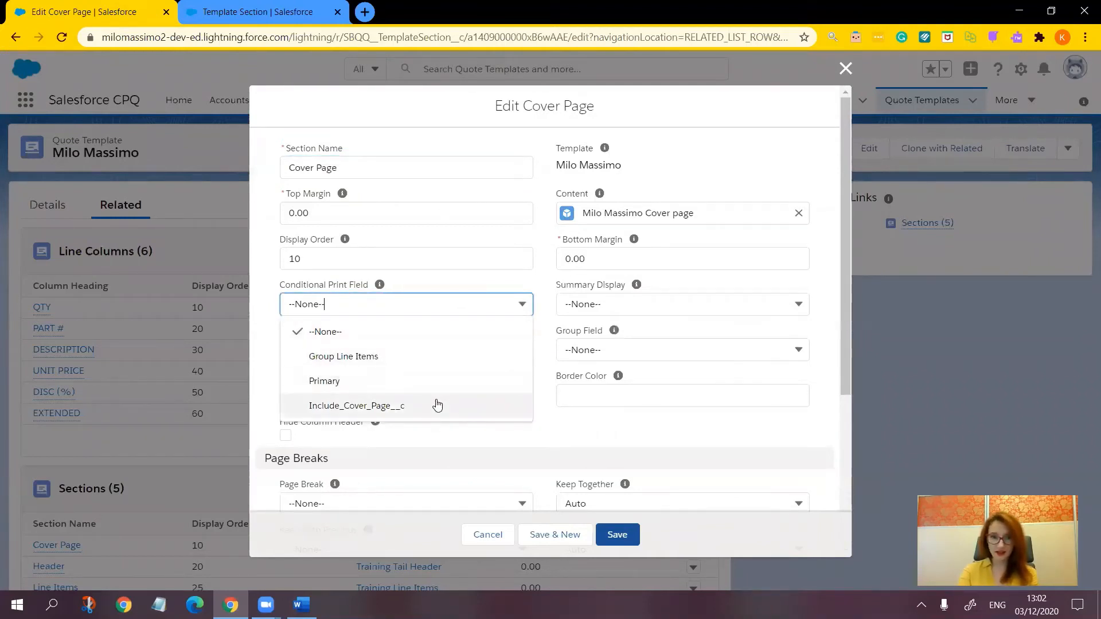
left_click(357, 405)
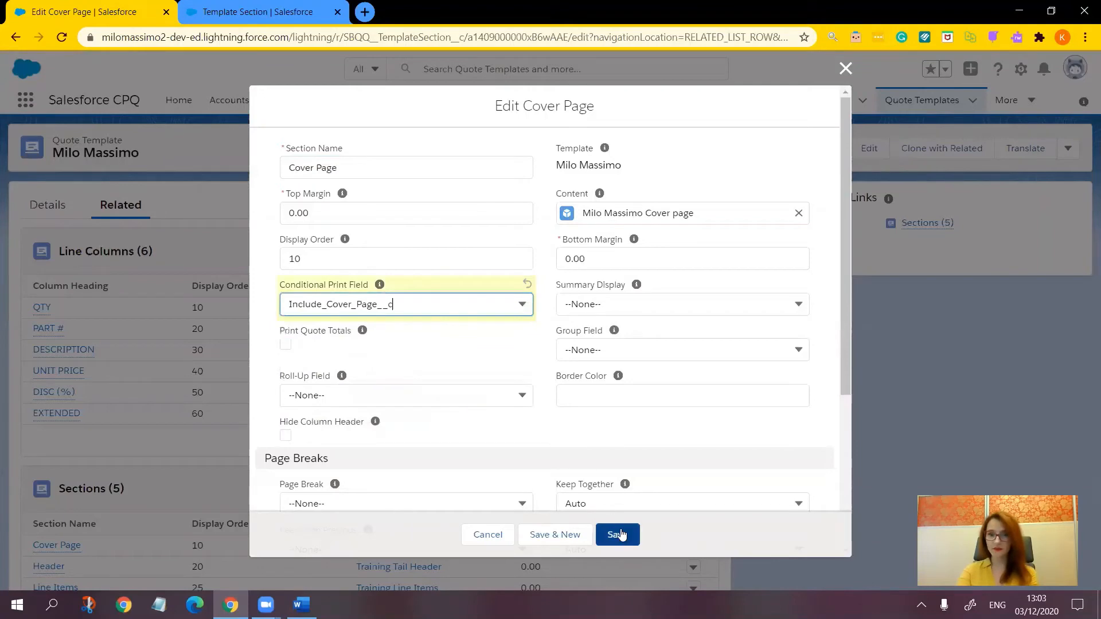
left_click(616, 534)
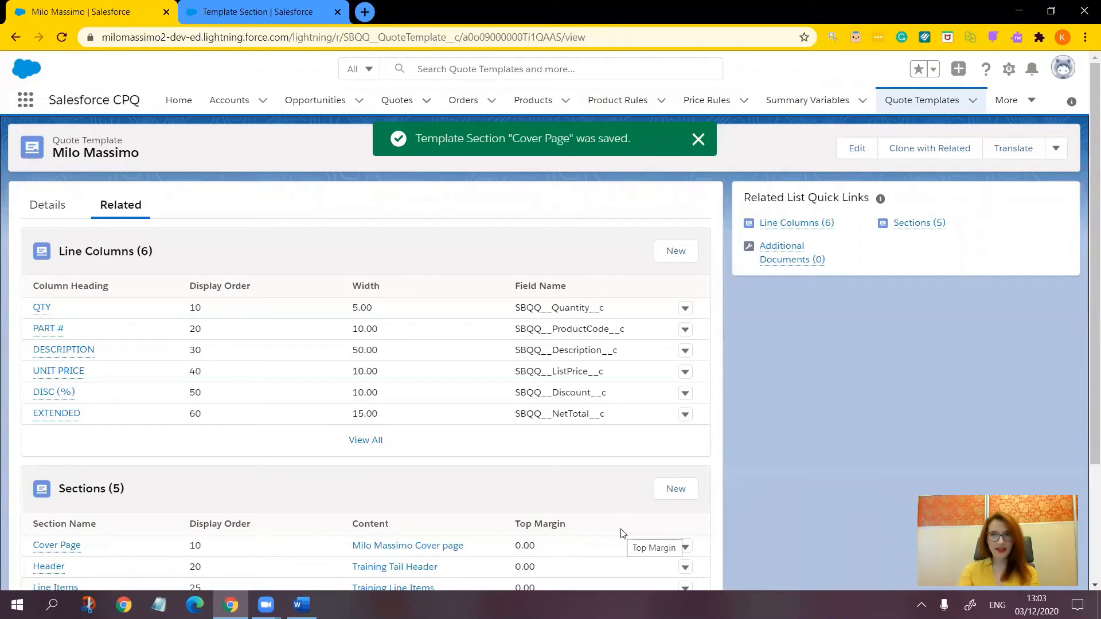
left_click(698, 138)
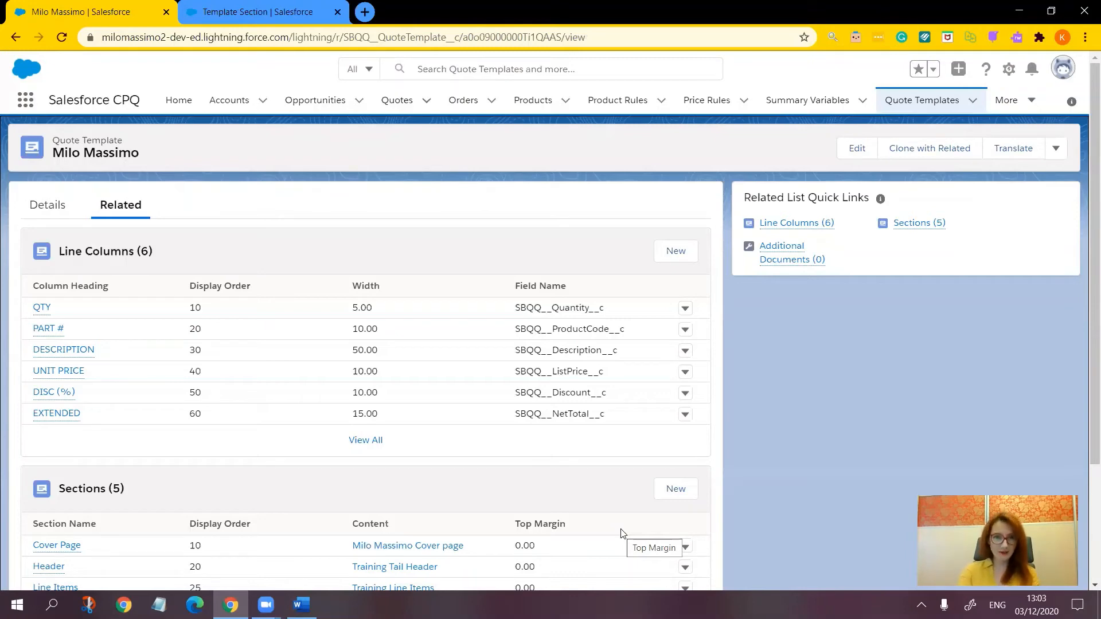
mouse_move(397, 99)
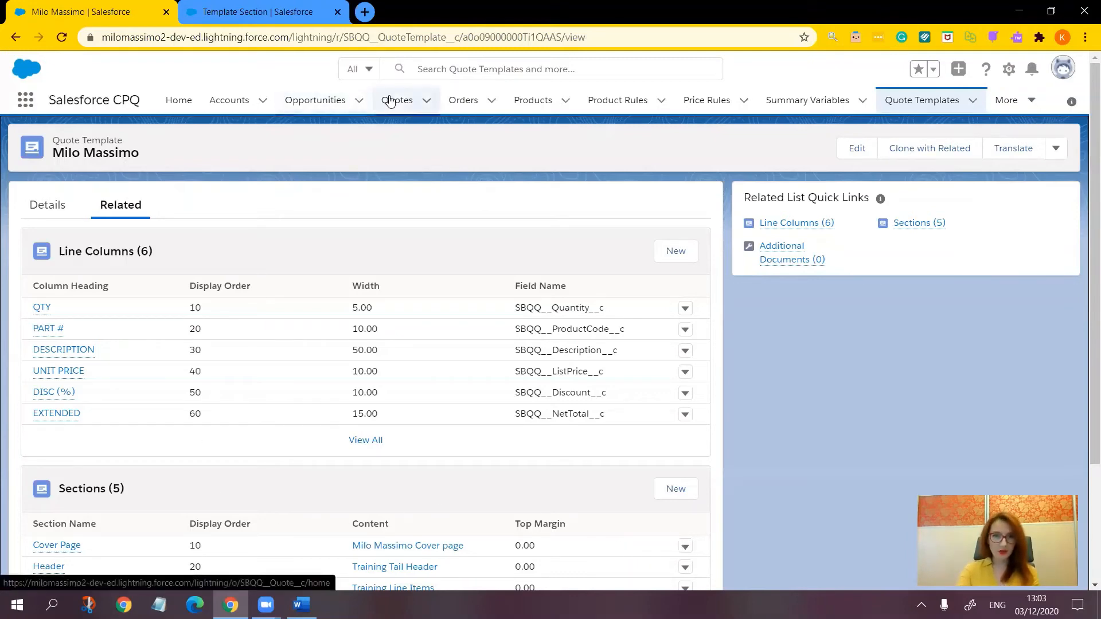
Open quote Q-00022 from the Quotes list
left_click(397, 100)
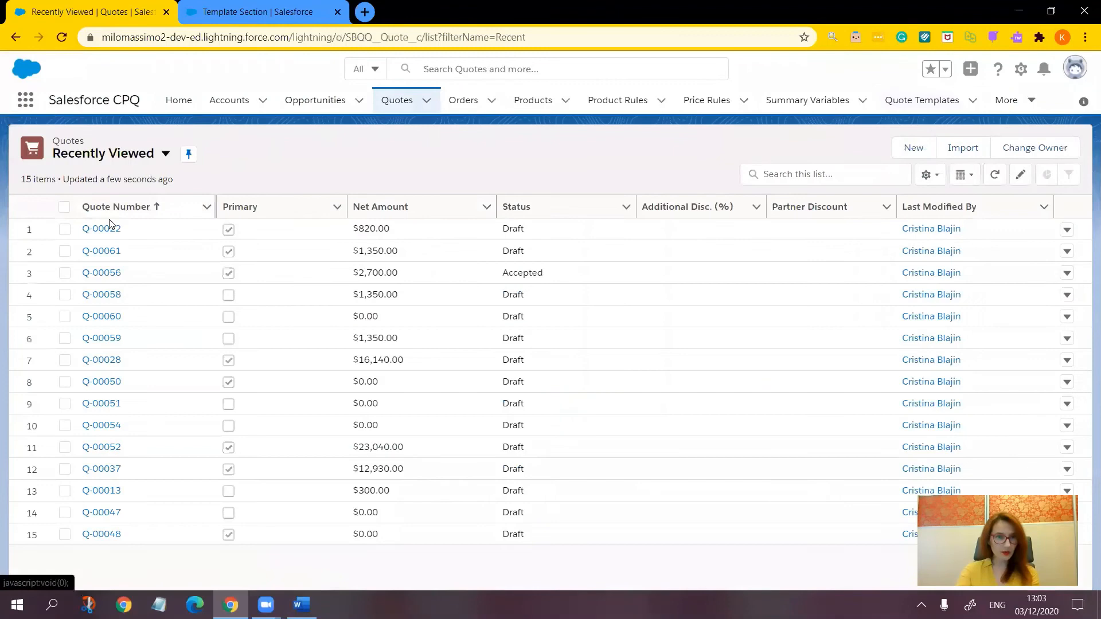
left_click(101, 228)
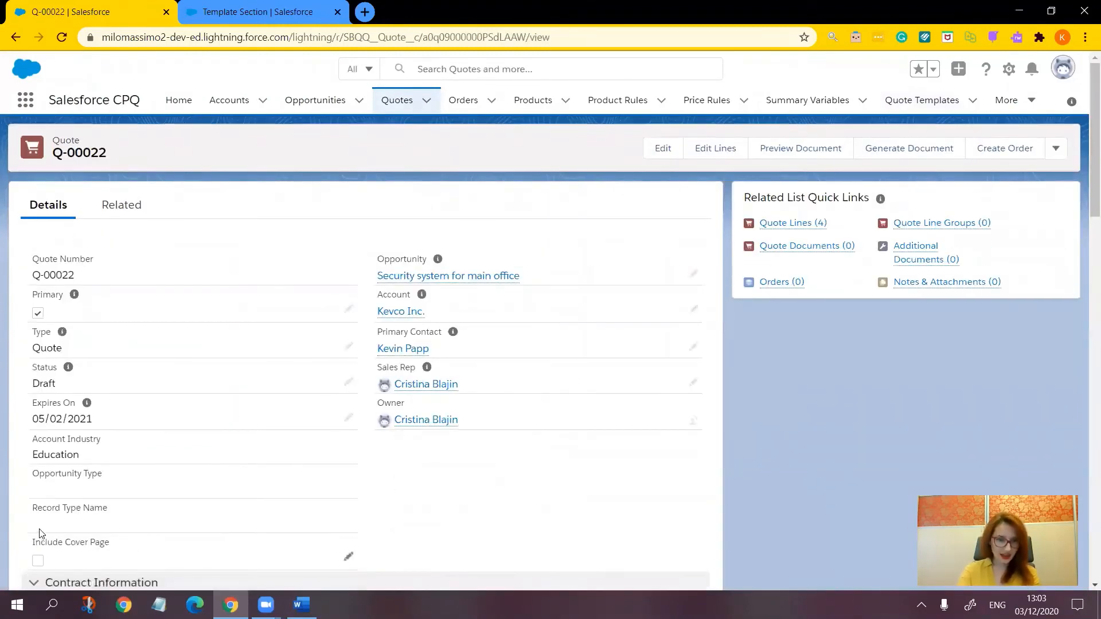
mouse_move(95, 534)
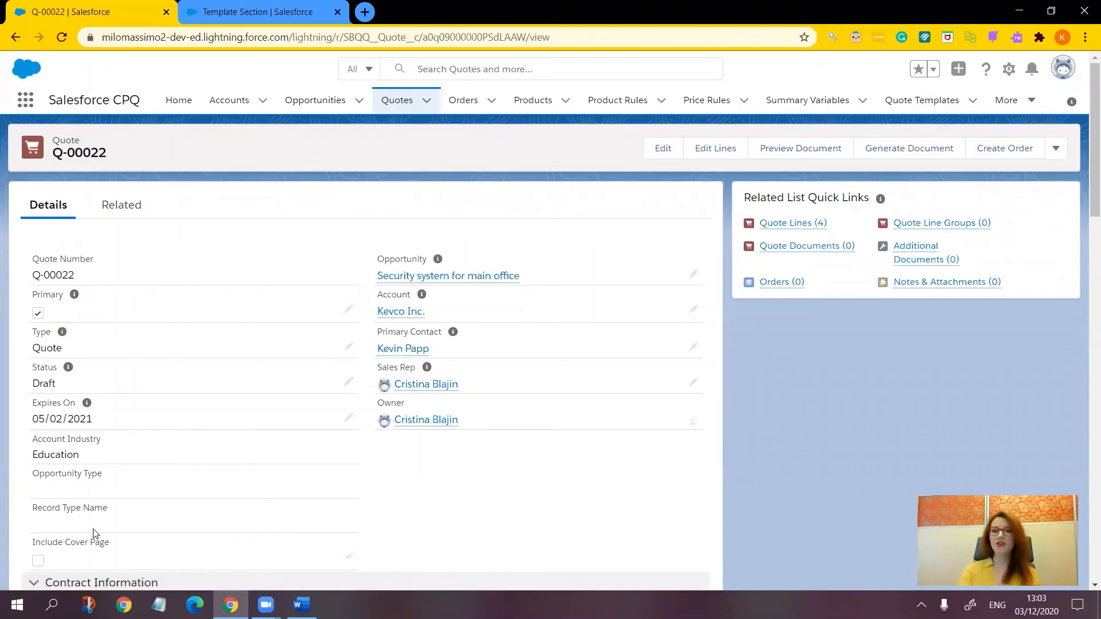
mouse_move(28, 559)
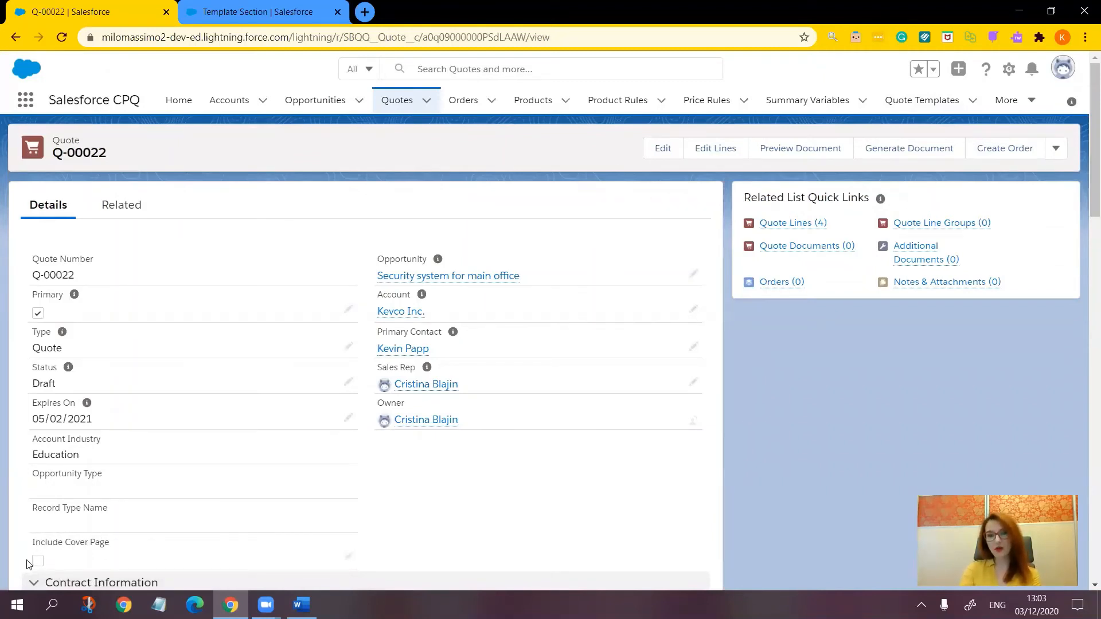
mouse_move(66, 549)
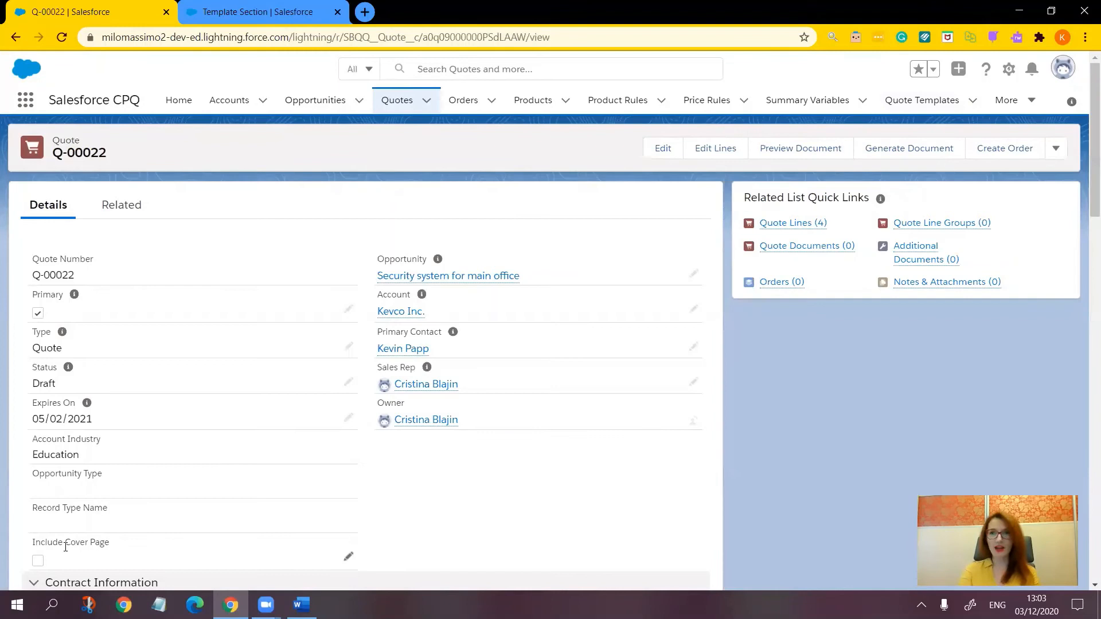
mouse_move(801, 148)
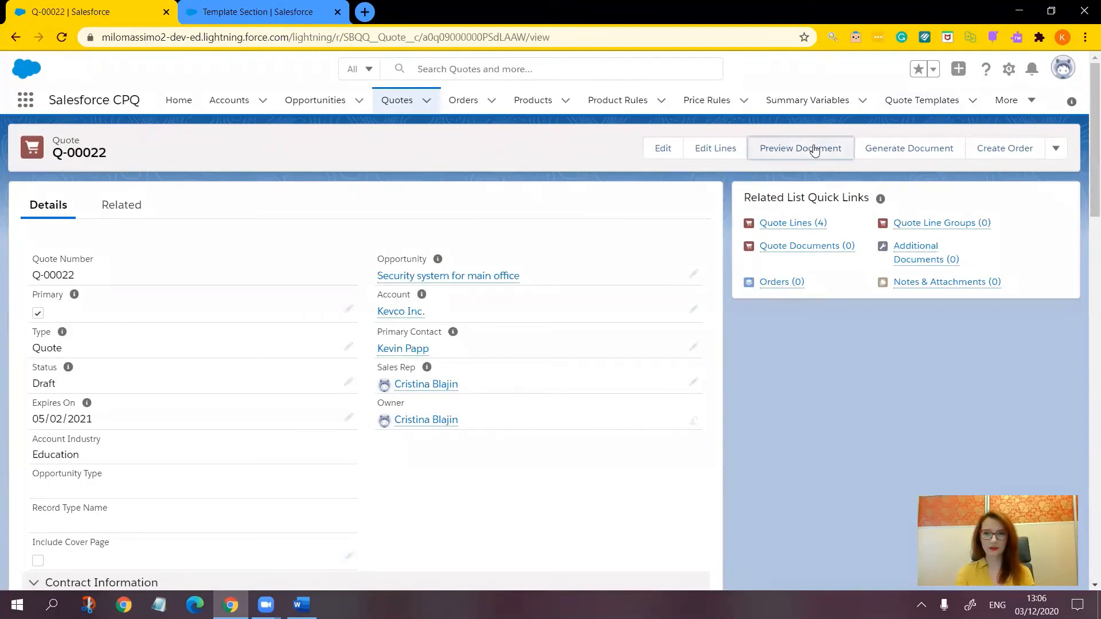
left_click(800, 148)
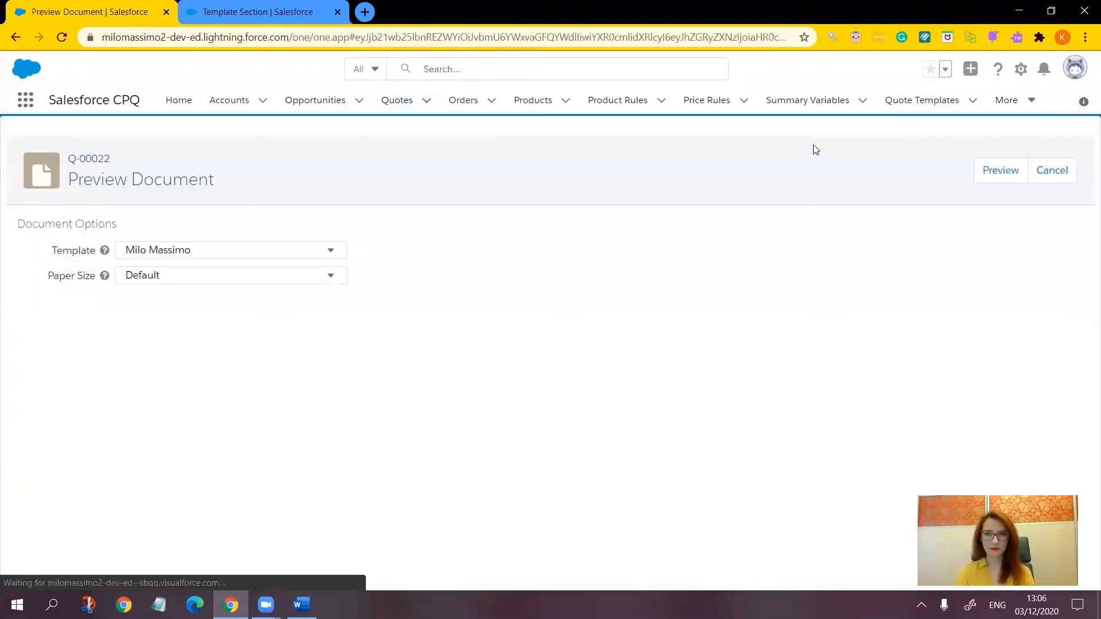
left_click(1000, 170)
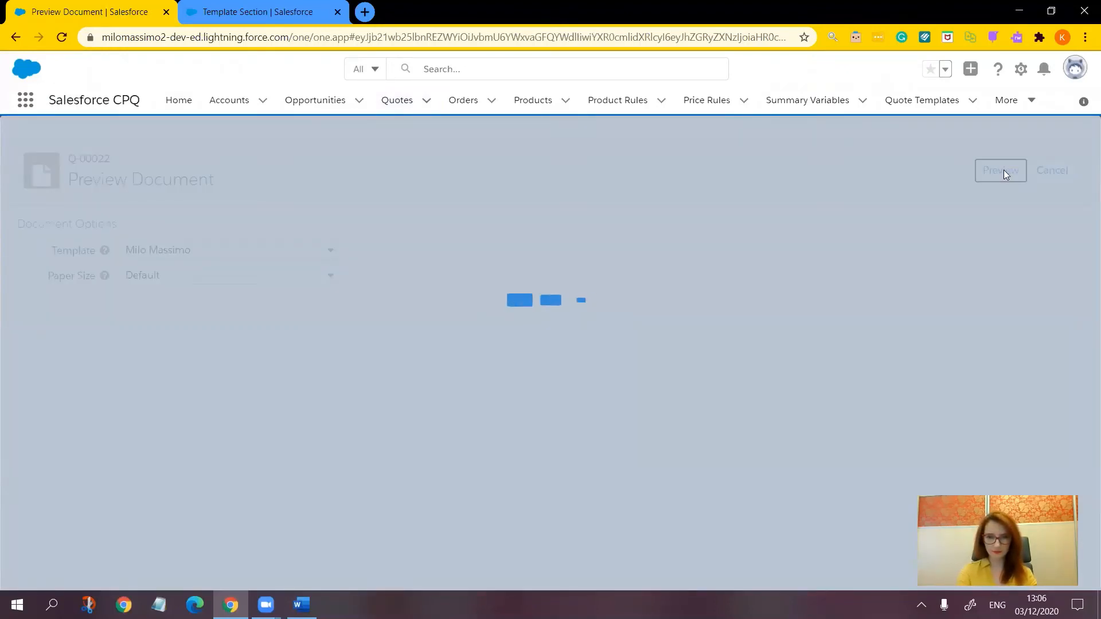
left_click(1000, 170)
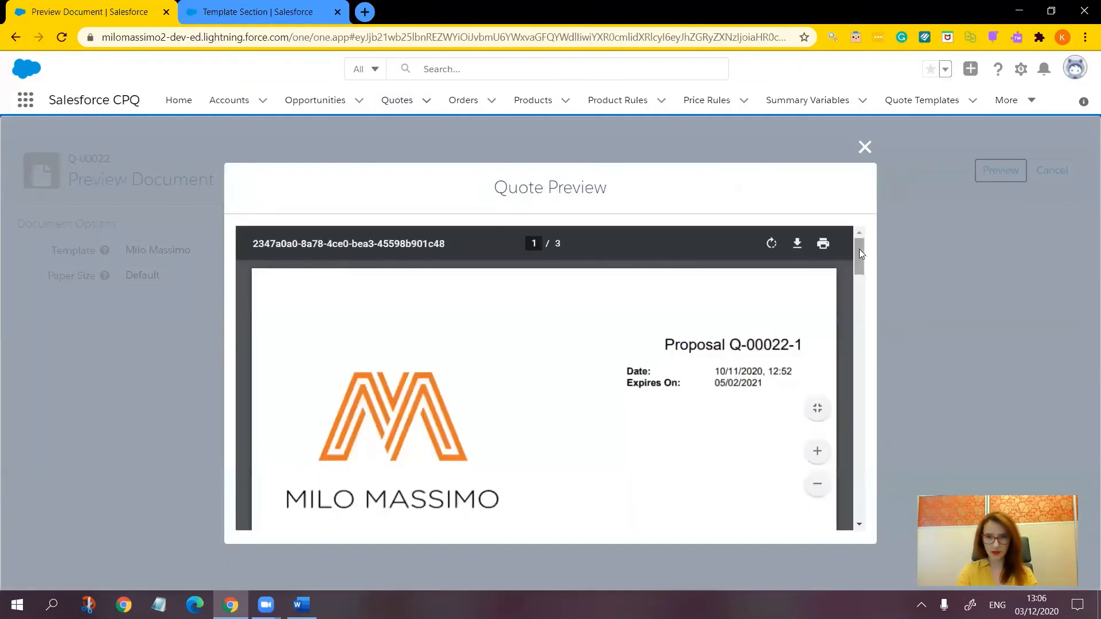
scroll("down", 3)
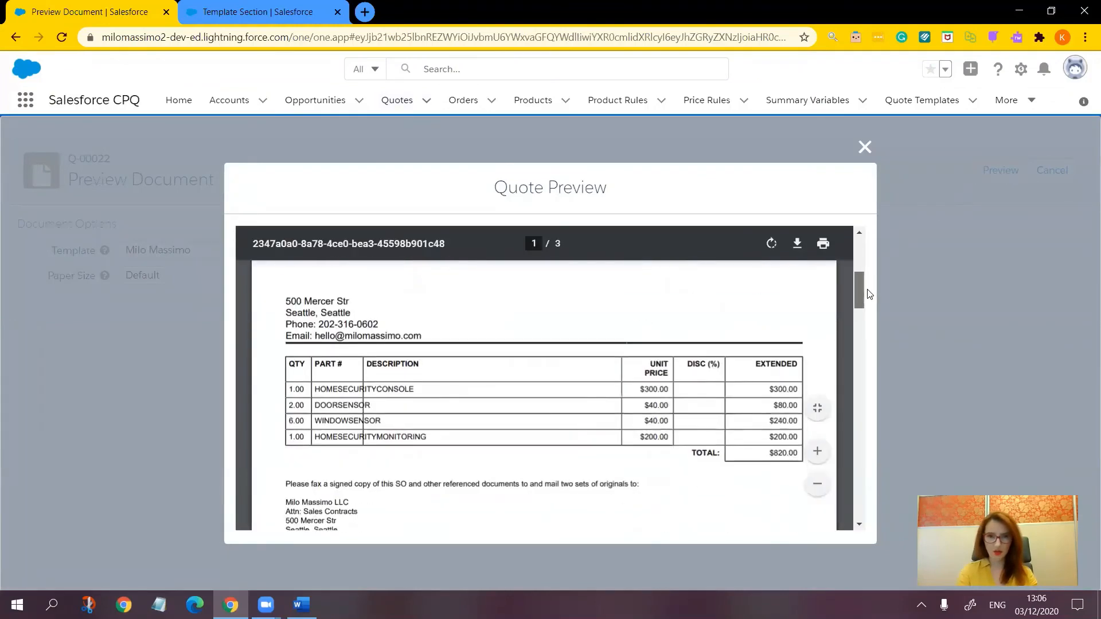
scroll("up", 3)
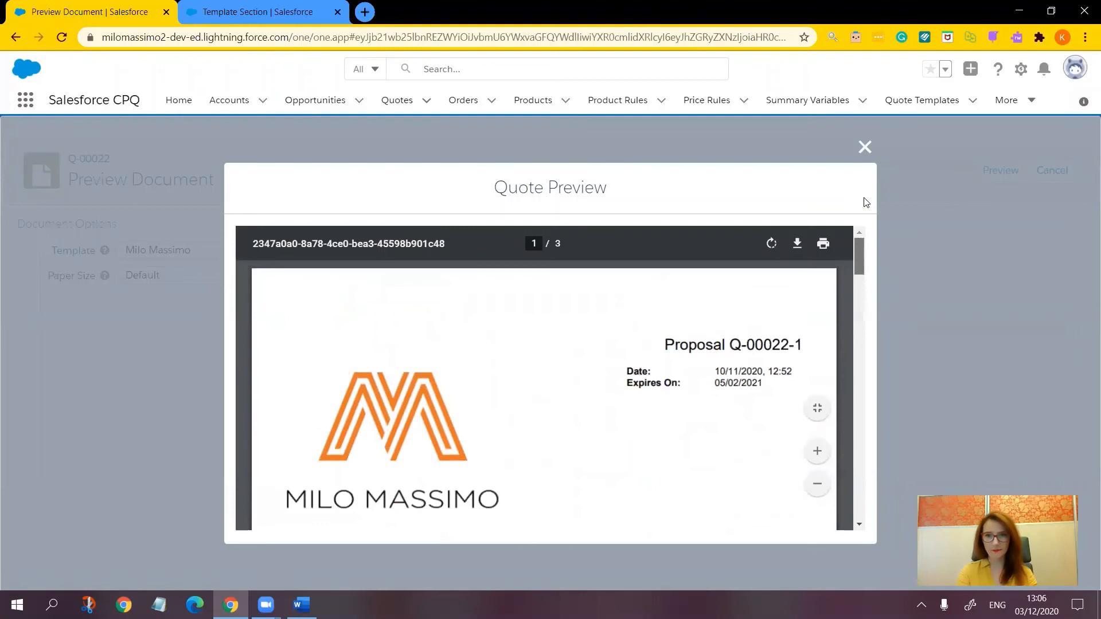
left_click(864, 147)
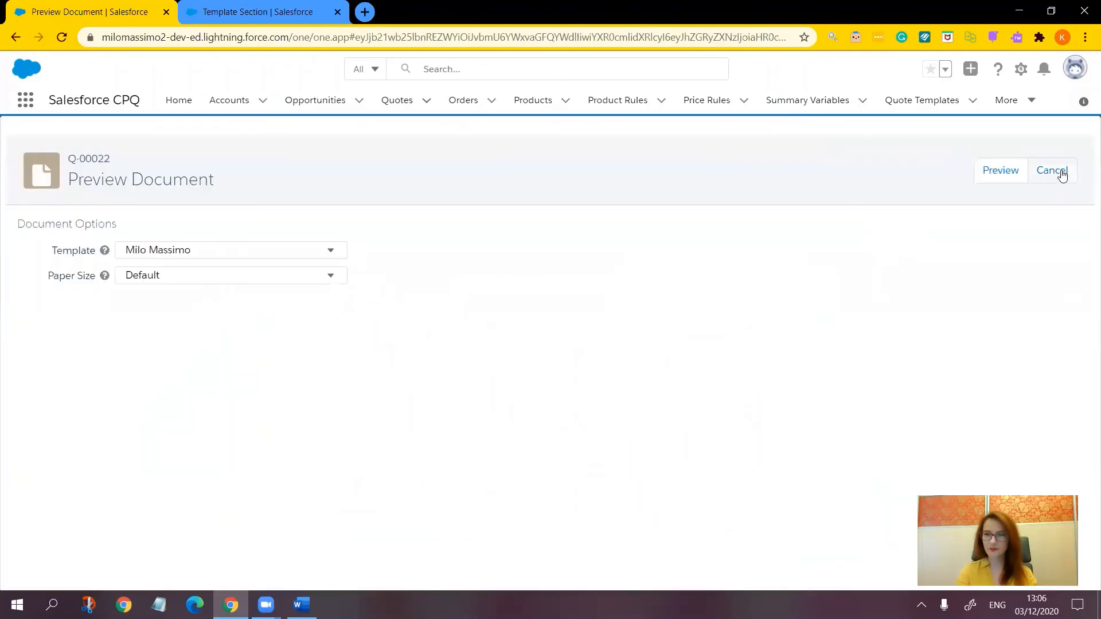
left_click(1051, 171)
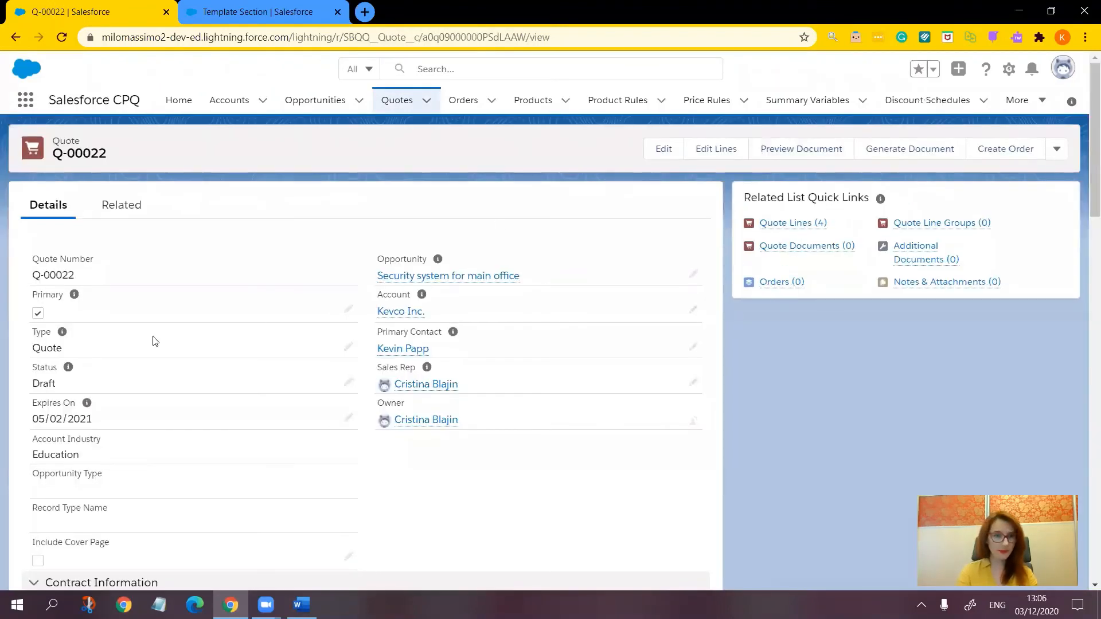
mouse_move(350, 560)
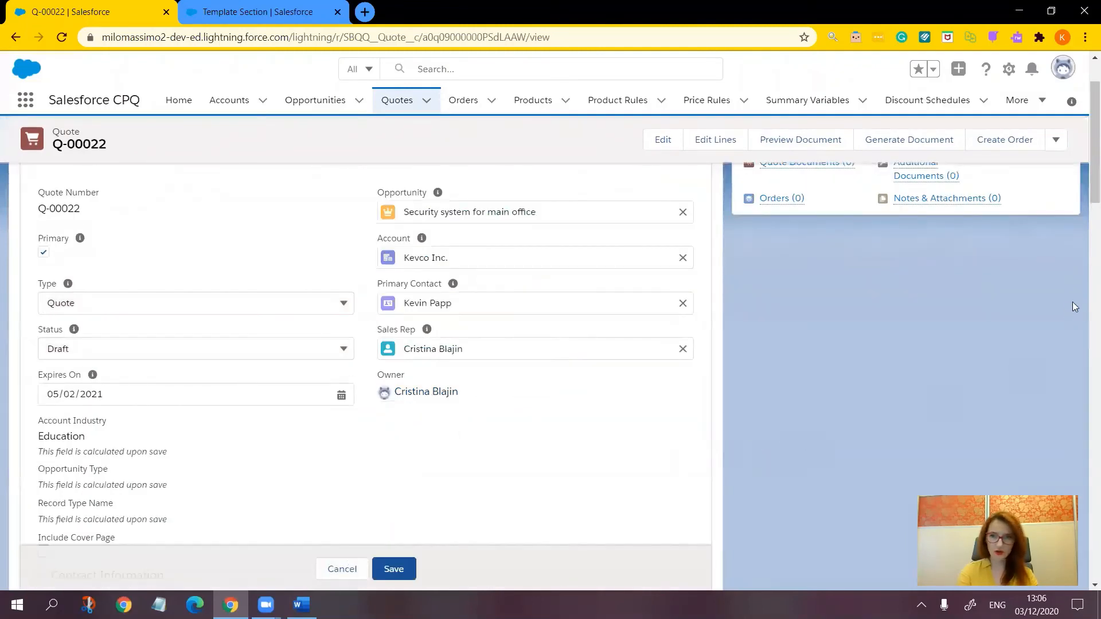
Tick Include Cover Page on quote Q-00022 and save the quote
scroll("down", 3)
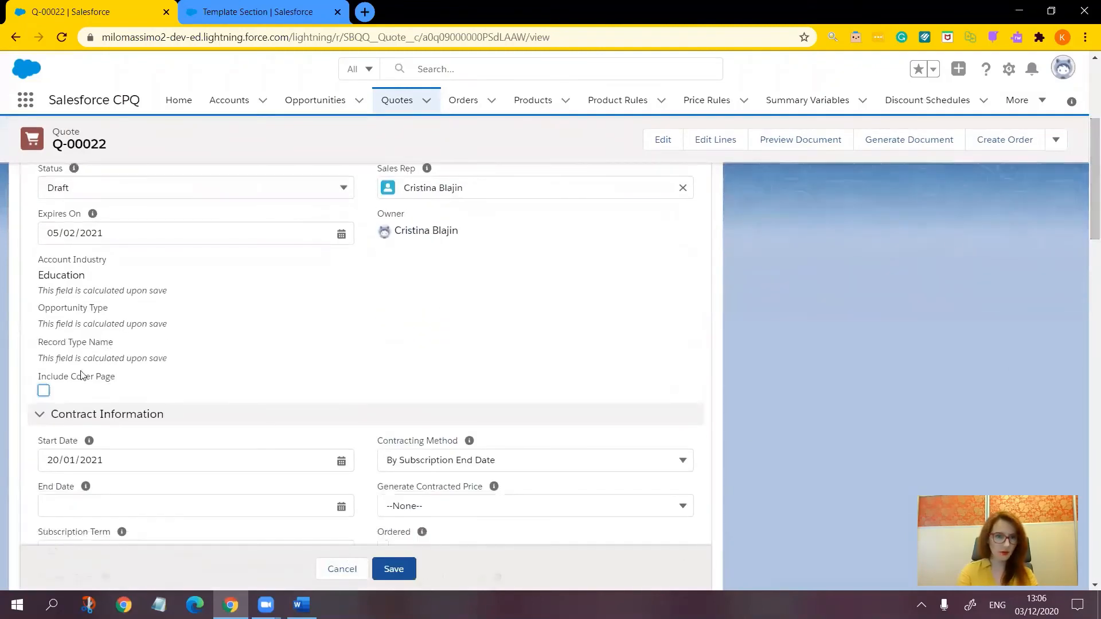
left_click(43, 391)
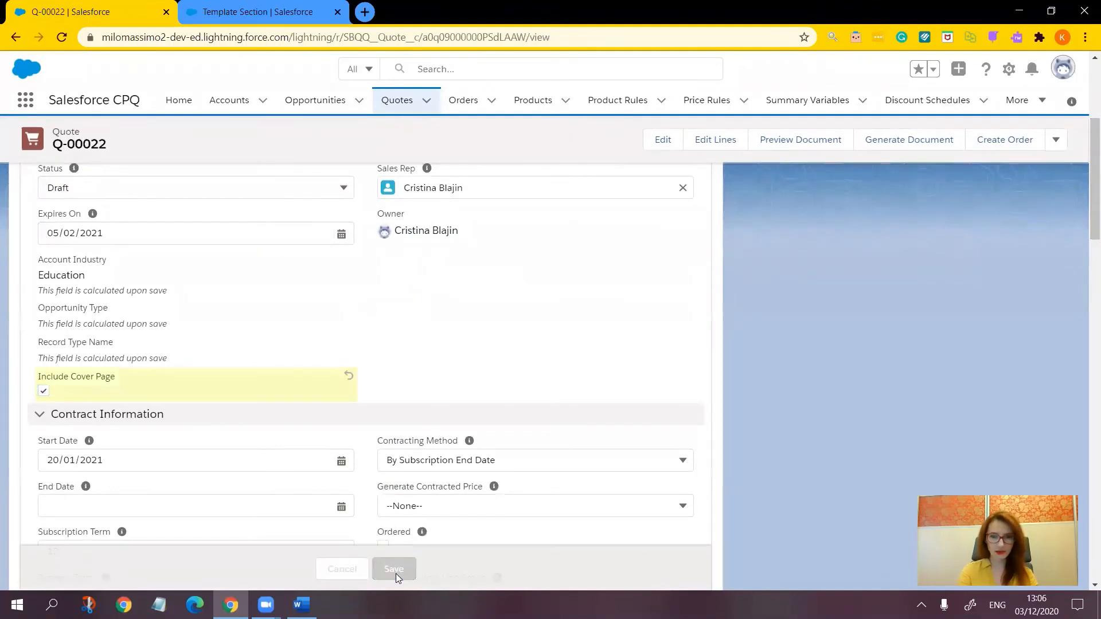
left_click(395, 569)
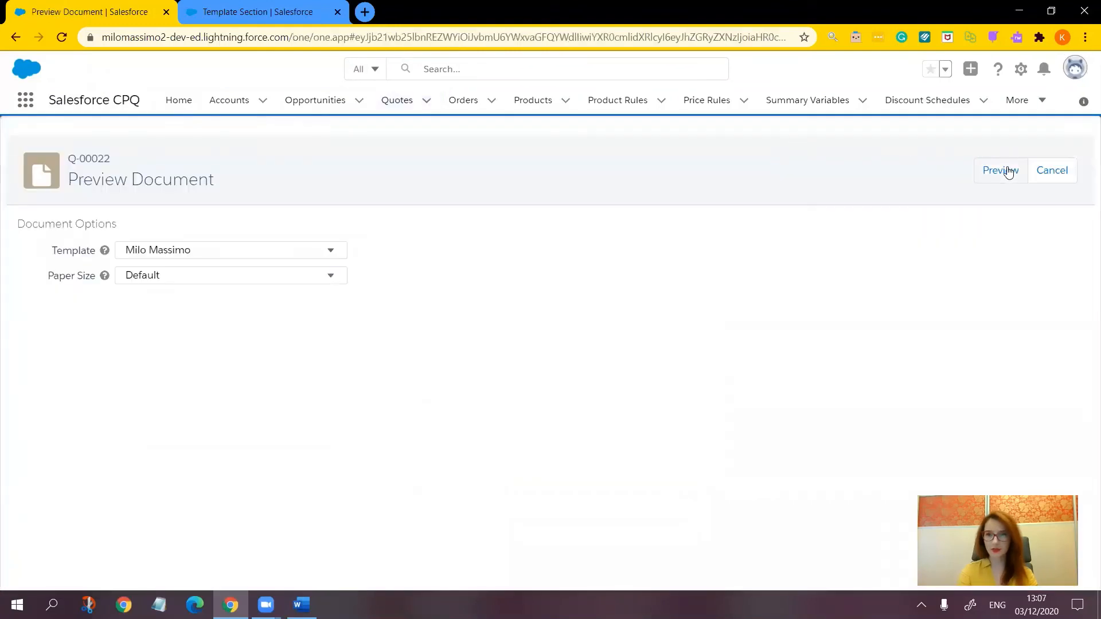
Generate the four-page Q-00022 document preview, then leave it for the quote
left_click(1000, 170)
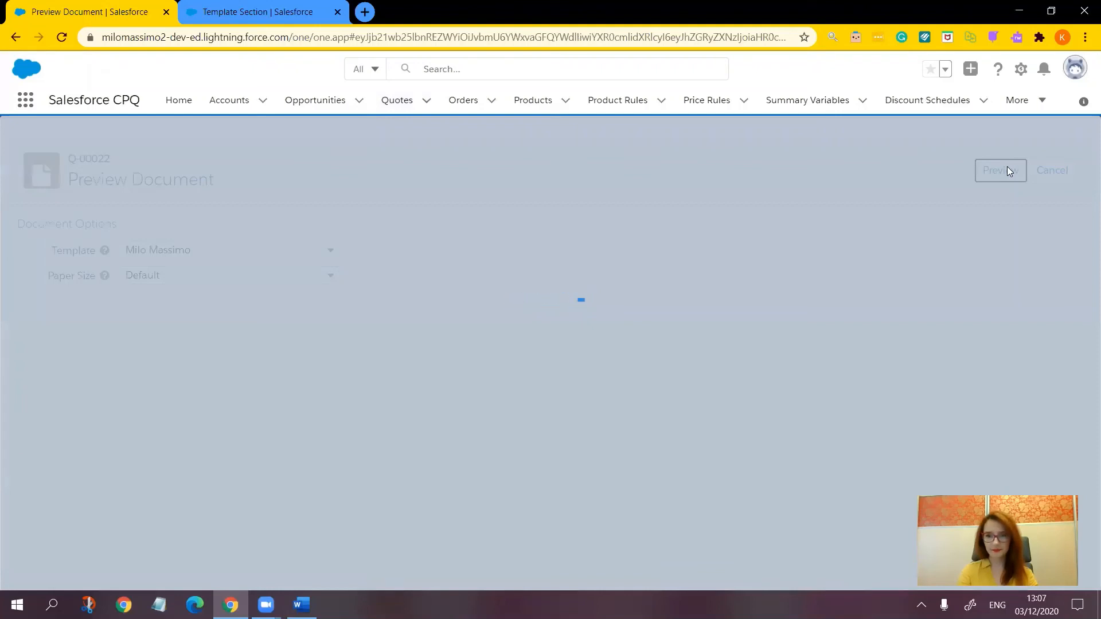
left_click(998, 170)
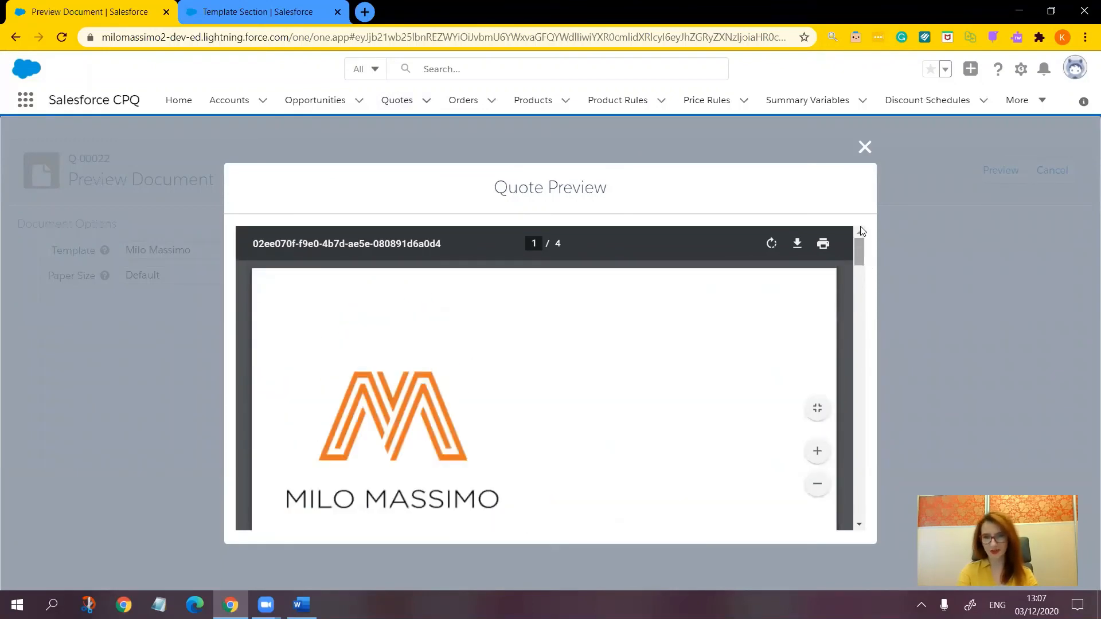
mouse_move(865, 147)
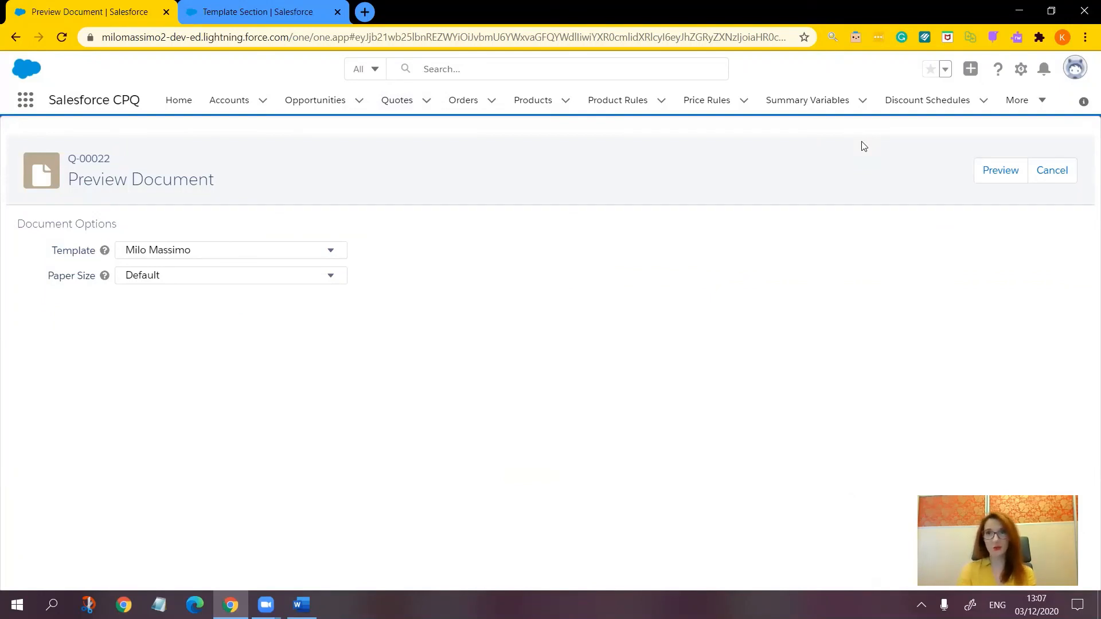
mouse_move(879, 150)
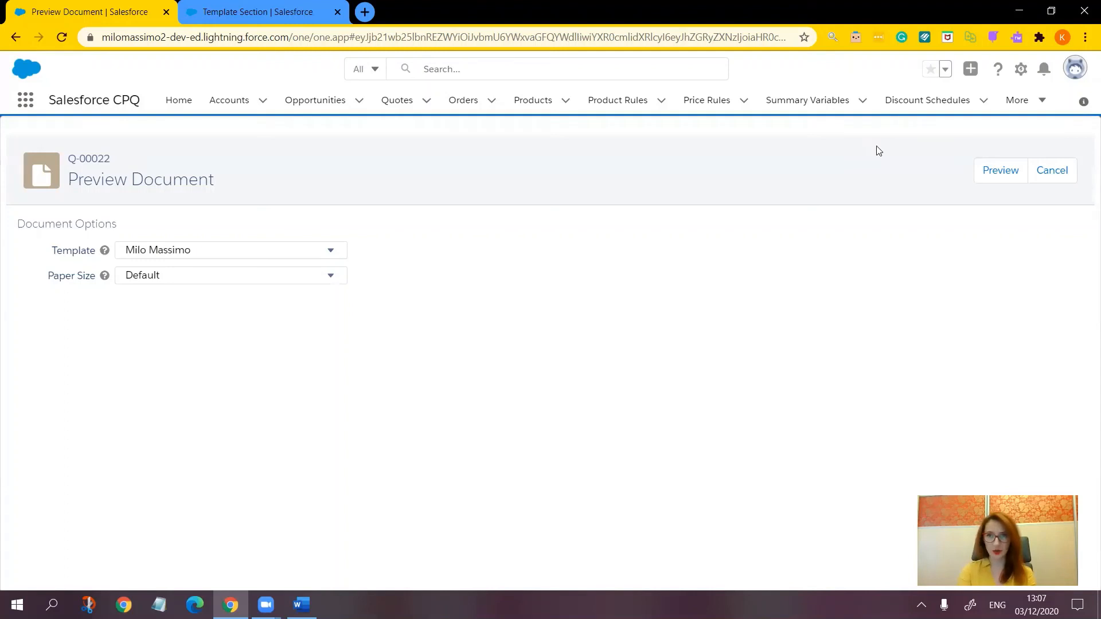
left_click(1051, 169)
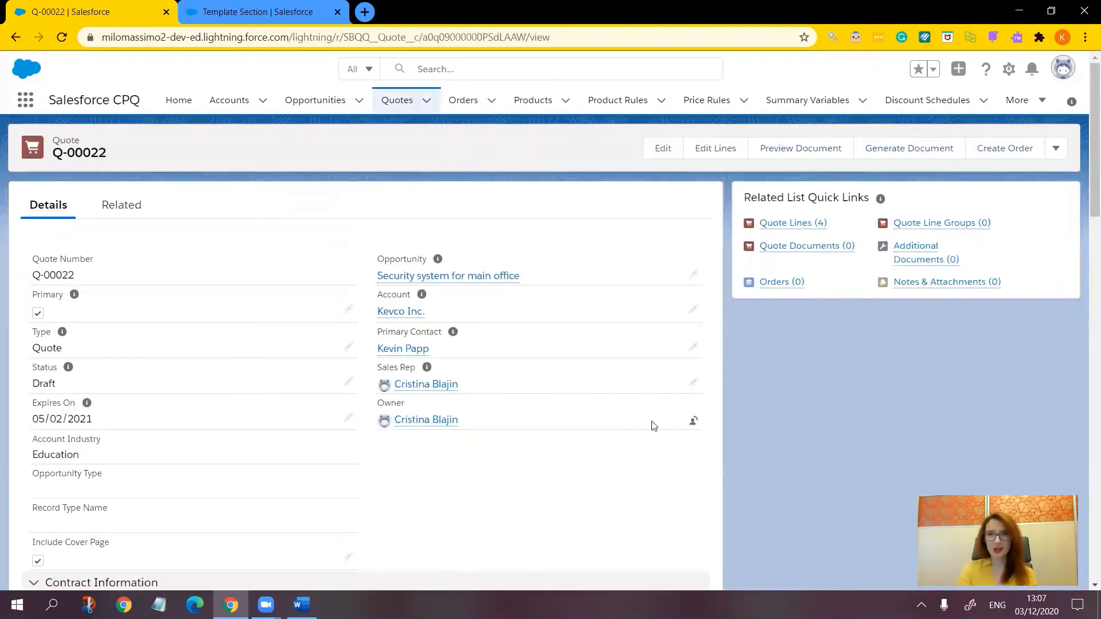
mouse_move(714, 449)
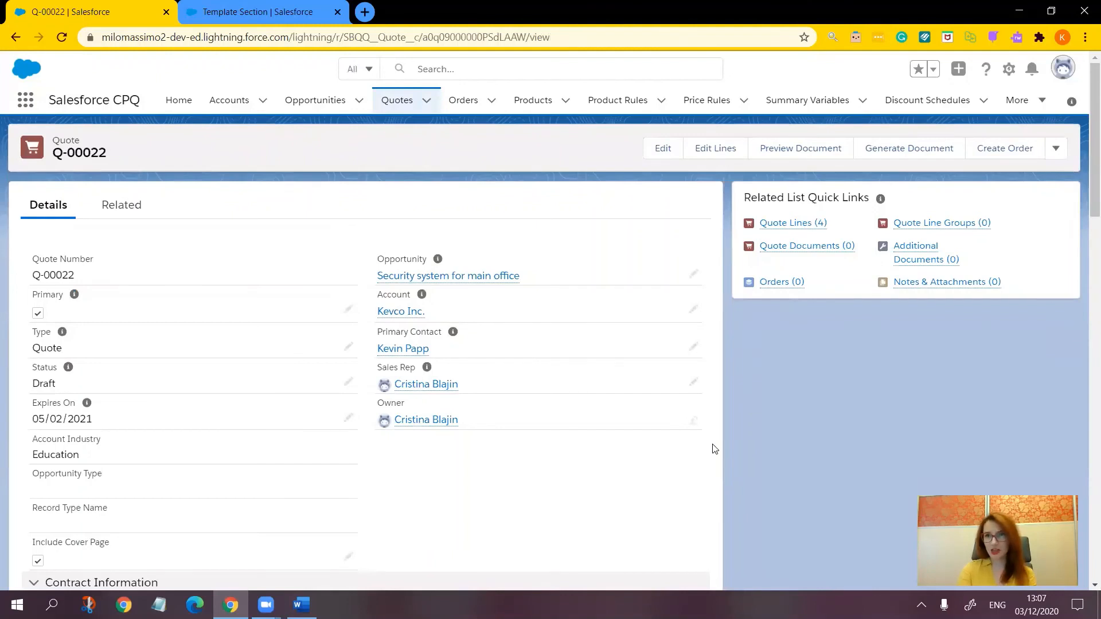